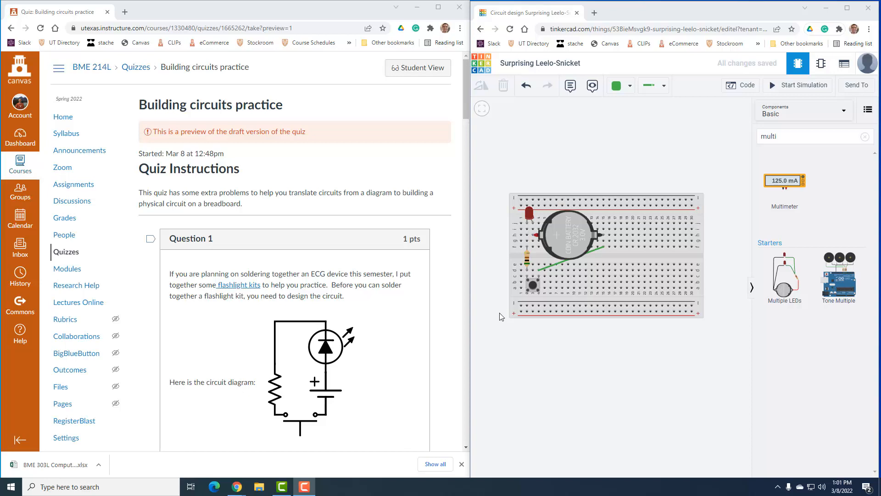
Scroll the quiz to Question 2 and pan across its full Zener–LED–500 Ω circuit diagram.
{"action": "scroll", "scroll_direction": "down", "scroll_amount": 3}
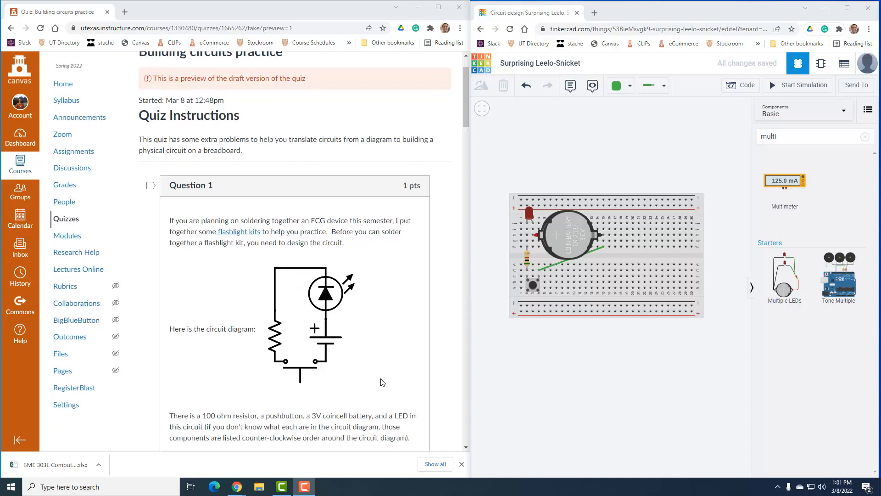
{"action": "scroll", "scroll_direction": "down", "scroll_amount": 3}
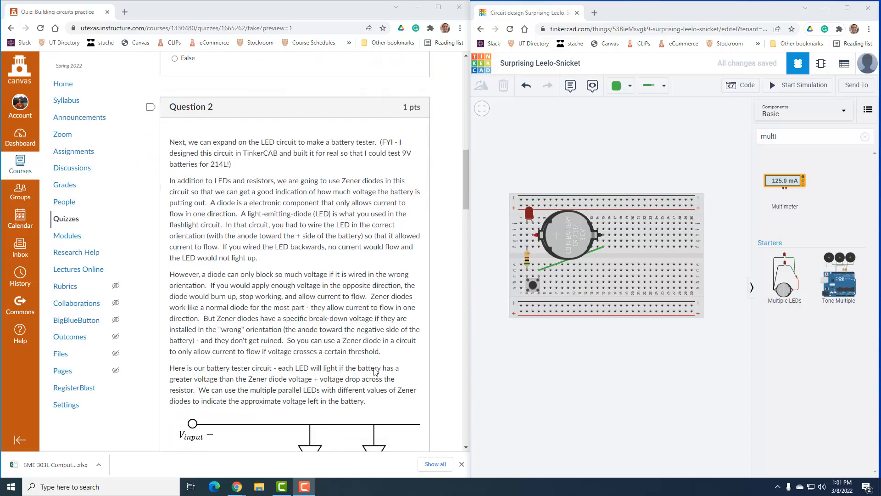
{"action": "scroll", "scroll_direction": "down", "scroll_amount": 3}
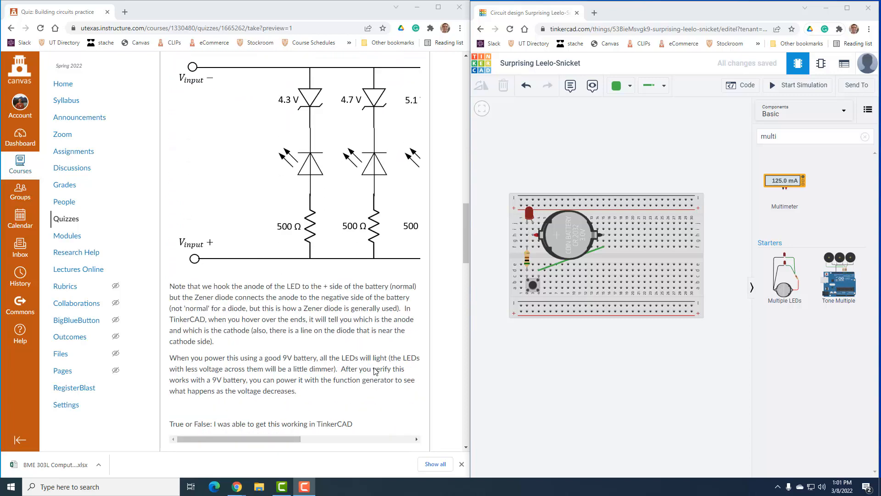
{"action": "left_click_drag", "start_coordinate": [292, 439], "coordinate": [337, 439]}
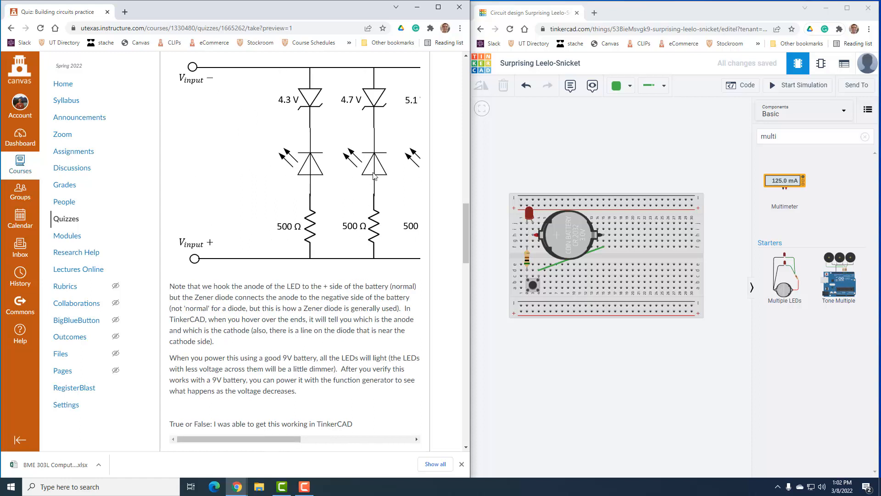
{"action": "mouse_move", "coordinate": [309, 134]}
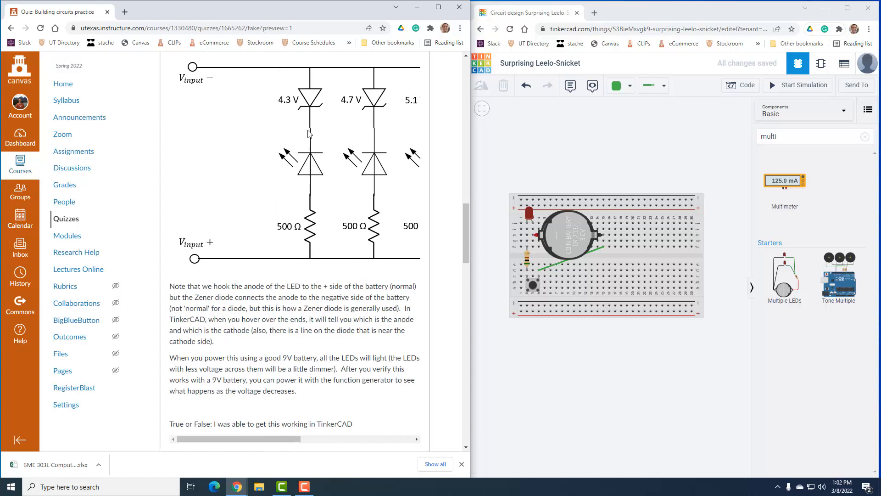
{"action": "mouse_move", "coordinate": [300, 114]}
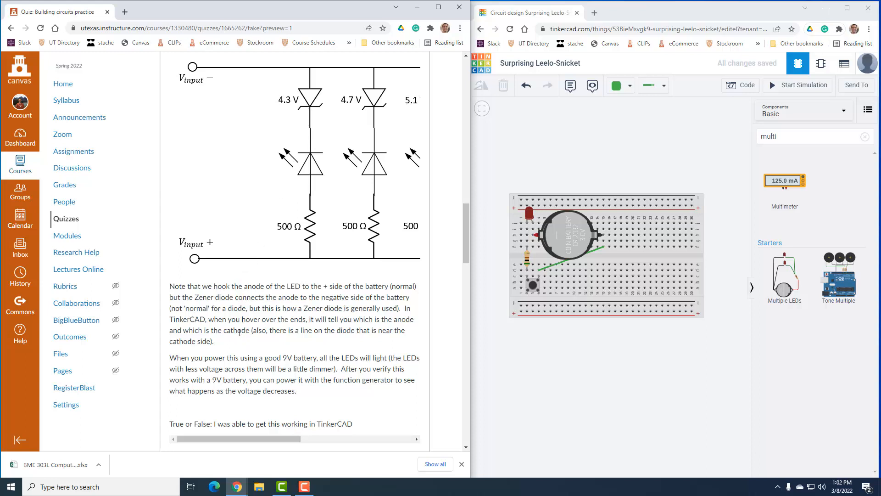
{"action": "mouse_move", "coordinate": [322, 137]}
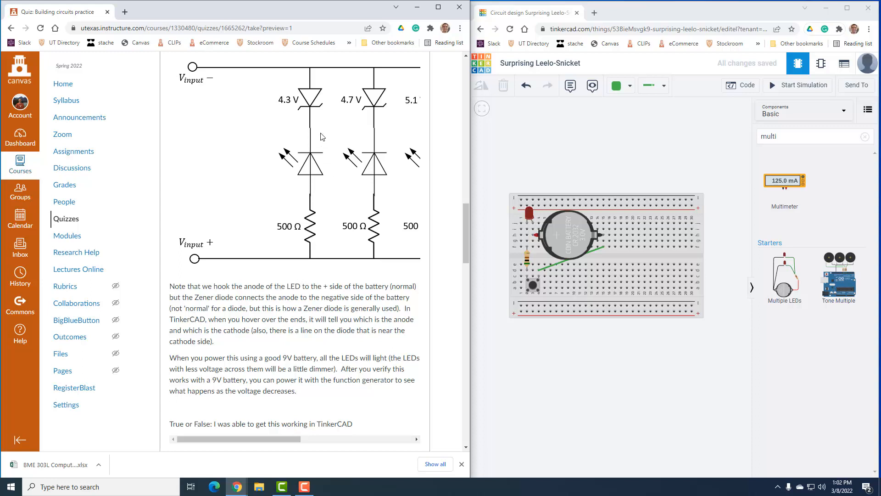
{"action": "mouse_move", "coordinate": [236, 96]}
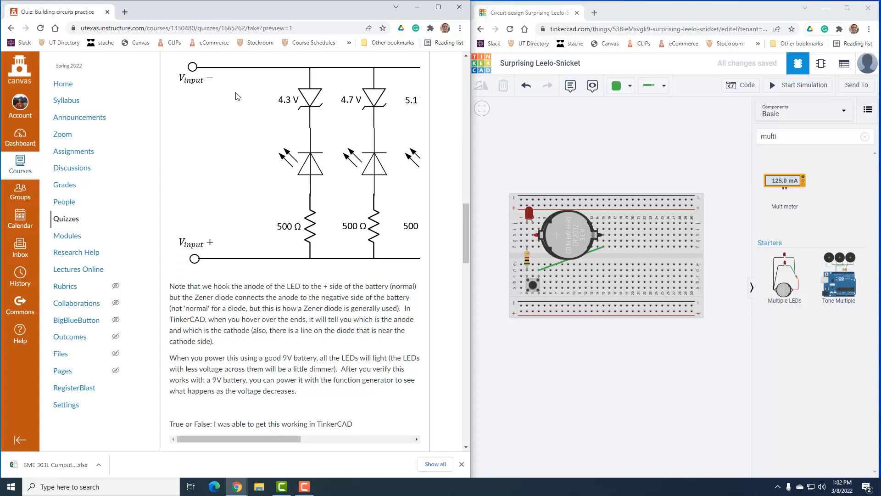
{"action": "mouse_move", "coordinate": [223, 114]}
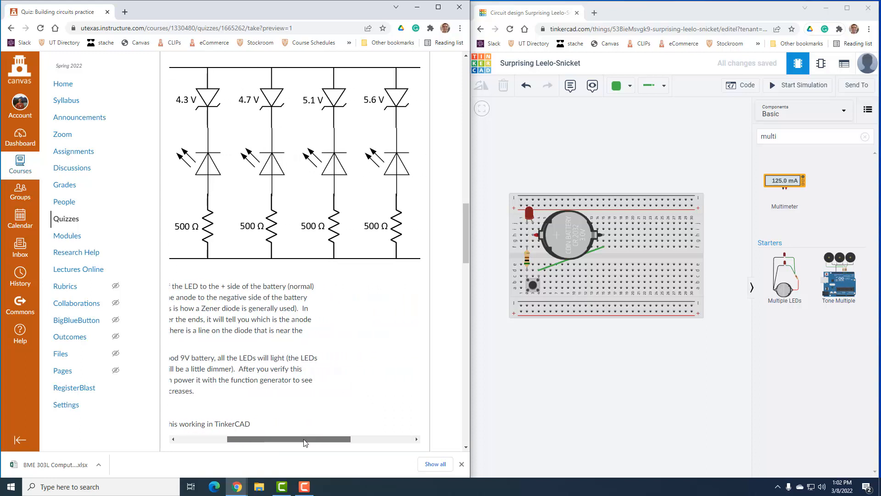
{"action": "left_click_drag", "start_coordinate": [304, 439], "coordinate": [317, 439]}
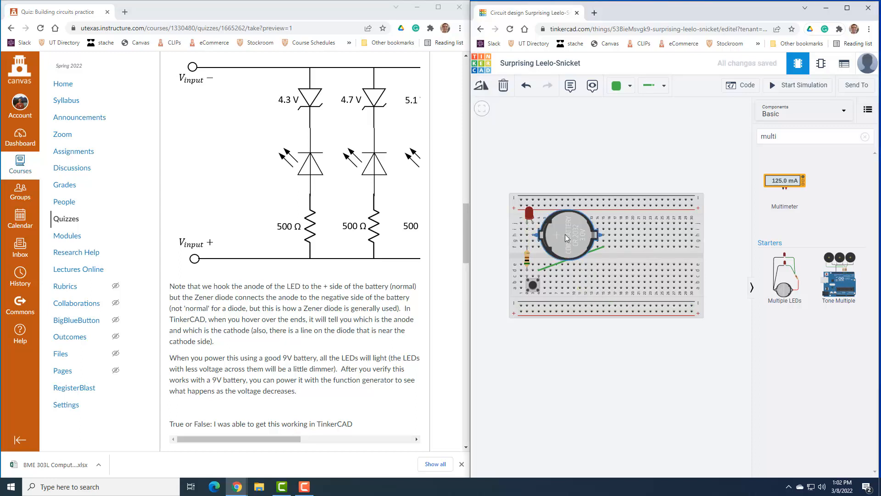
Delete the coin cell and old flashlight parts, then search 'ba' for a 9V battery.
{"action": "left_click", "coordinate": [503, 85]}
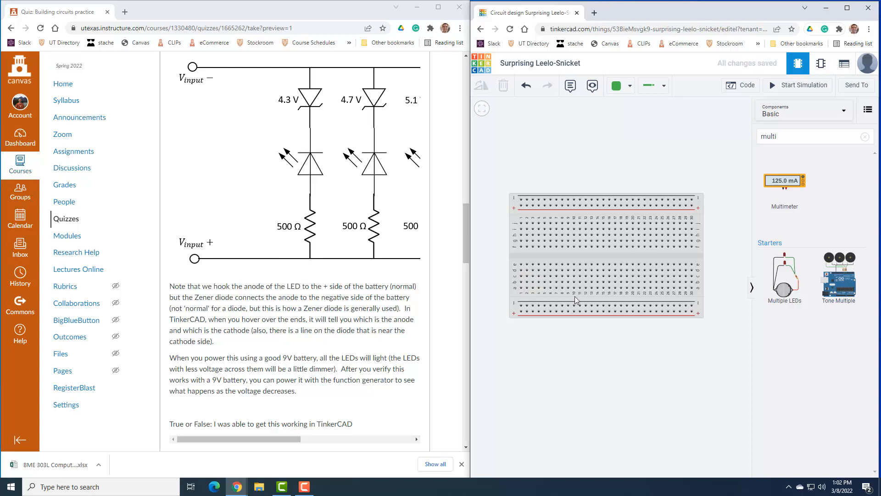
{"action": "mouse_move", "coordinate": [691, 308]}
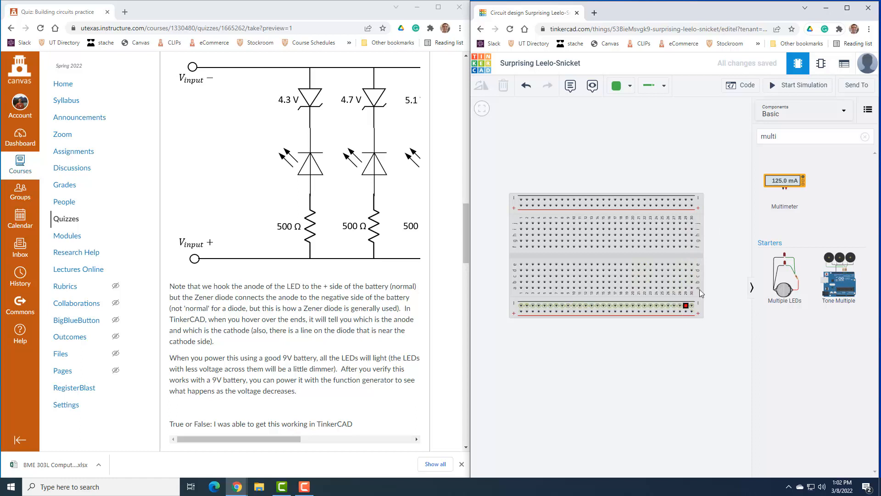
{"action": "type", "text": "batte"}
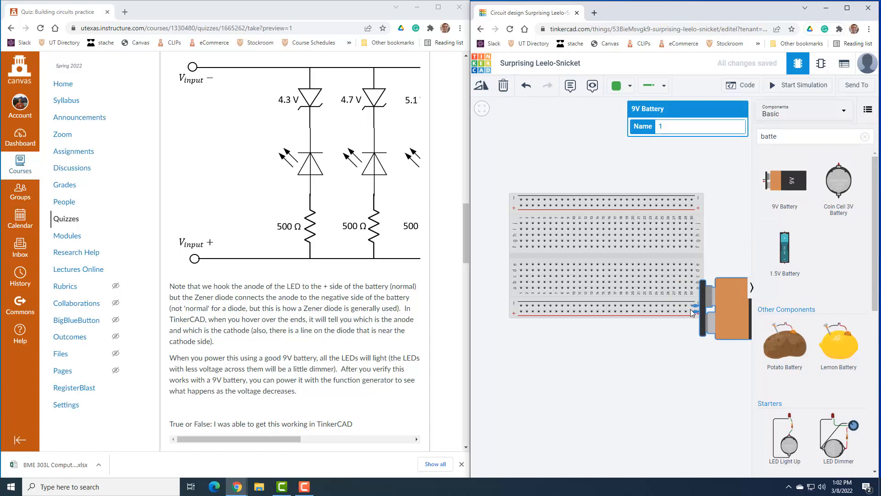
{"action": "mouse_move", "coordinate": [221, 282]}
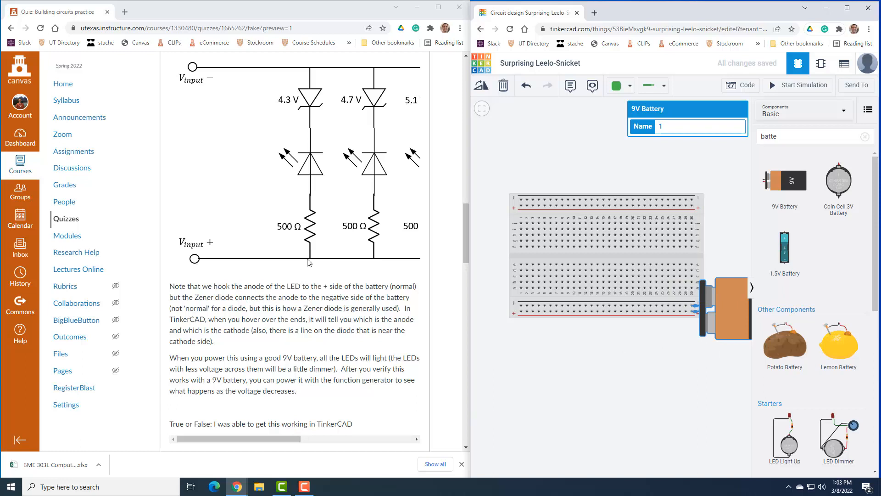
{"action": "mouse_move", "coordinate": [313, 211]}
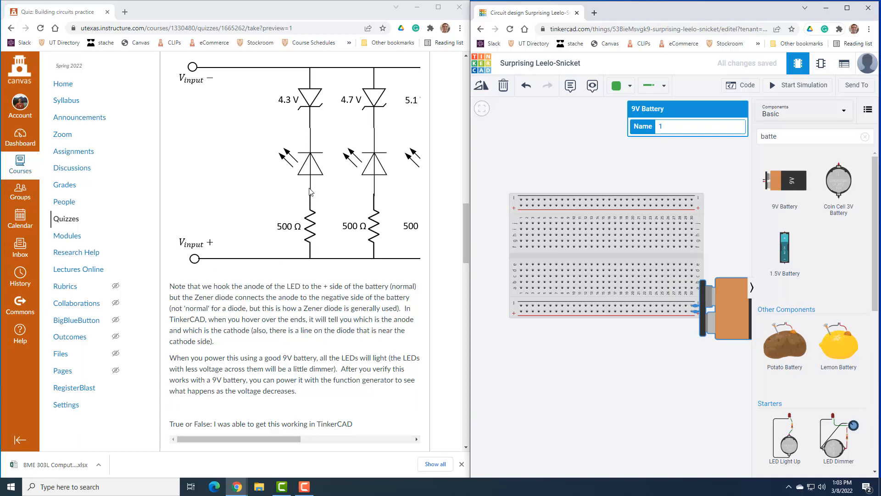
{"action": "mouse_move", "coordinate": [311, 178]}
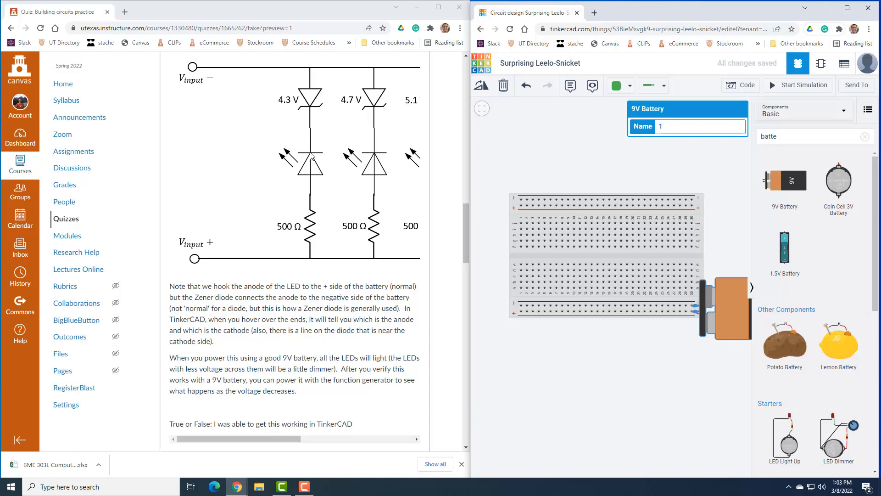
{"action": "mouse_move", "coordinate": [310, 132]}
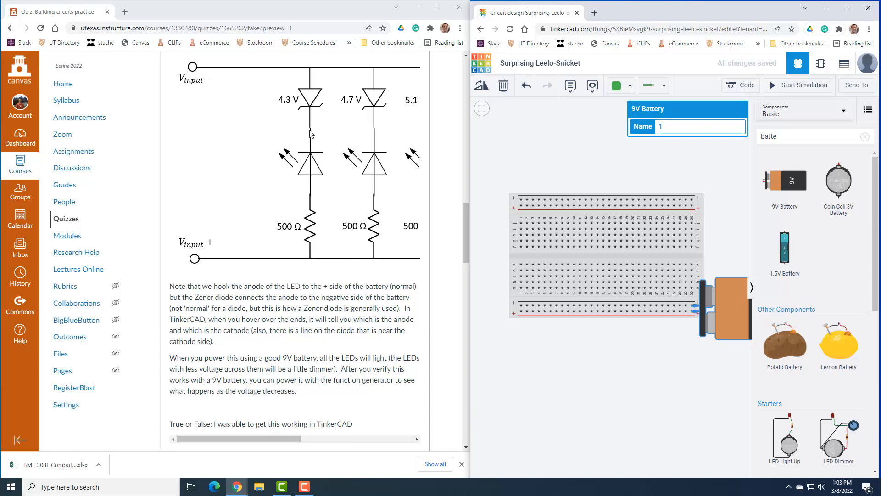
{"action": "mouse_move", "coordinate": [314, 128]}
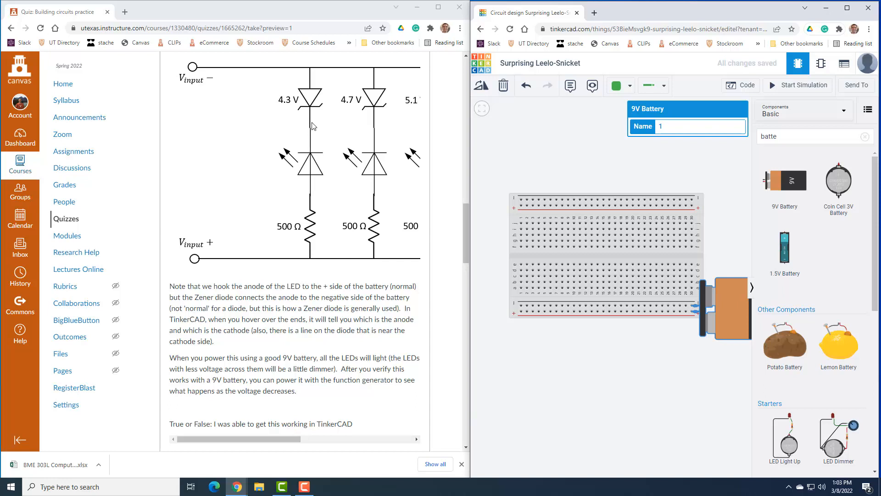
{"action": "mouse_move", "coordinate": [312, 72]}
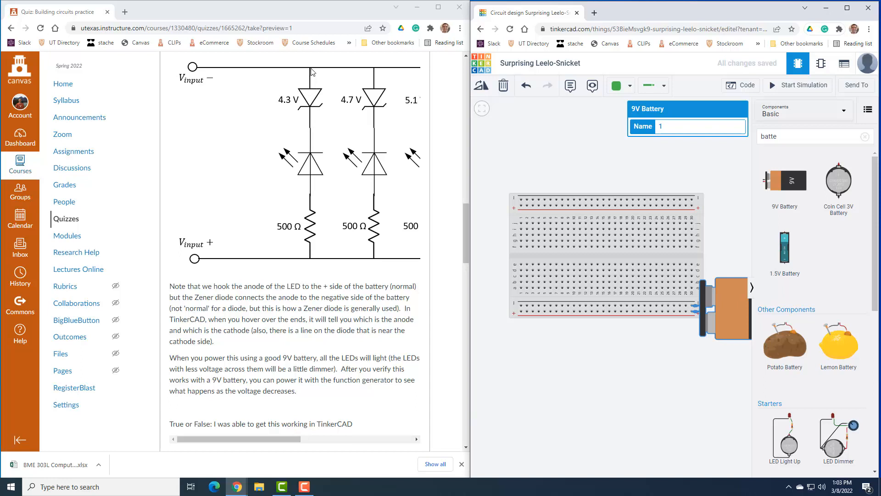
{"action": "mouse_move", "coordinate": [288, 67]}
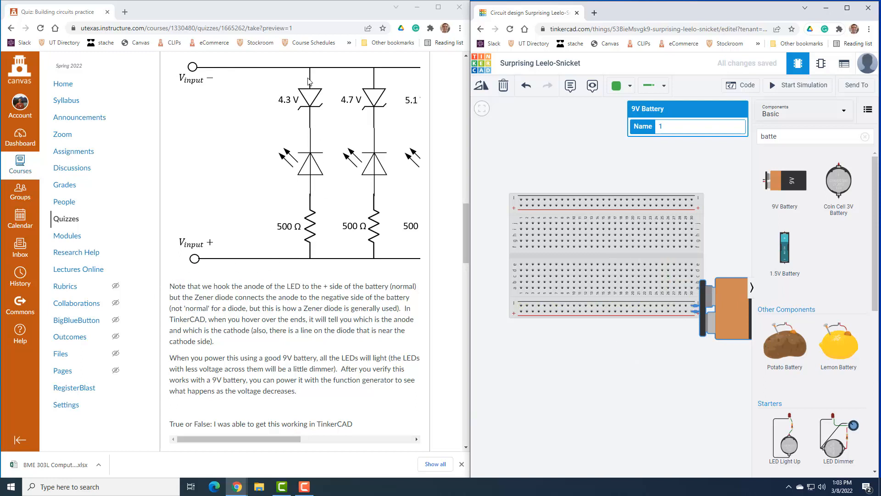
{"action": "mouse_move", "coordinate": [232, 254]}
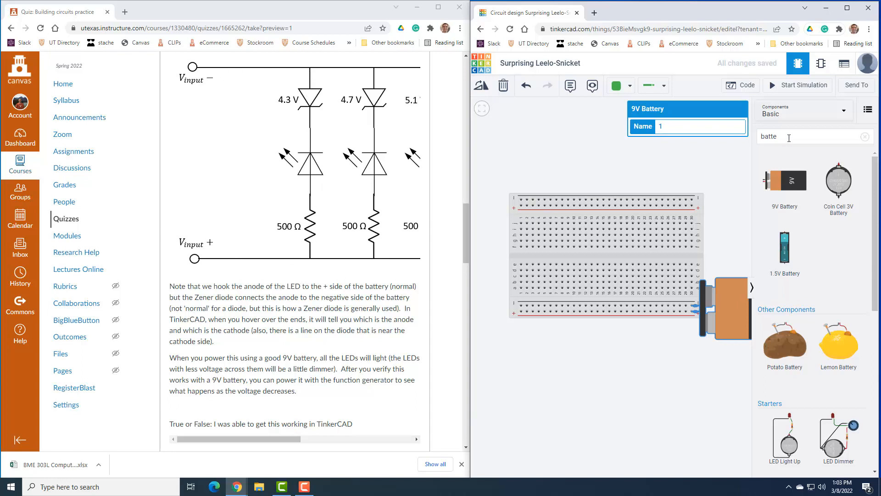
Place a resistor near the battery and a red LED above it in the breadboard's middle rows.
{"action": "type", "text": "resis"}
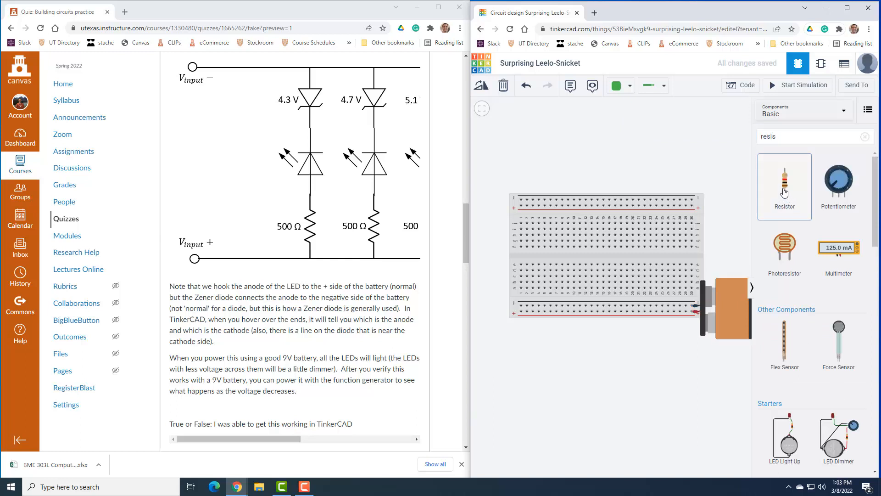
{"action": "left_click_drag", "start_coordinate": [785, 185], "coordinate": [680, 289]}
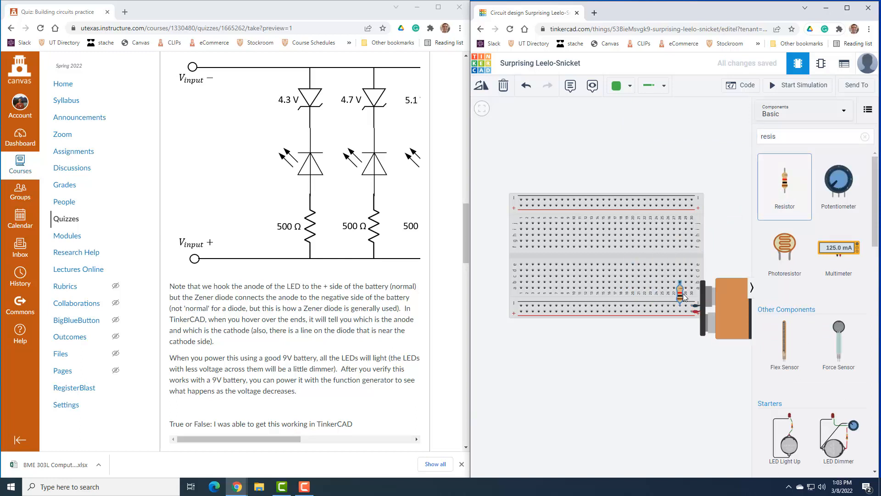
{"action": "left_click_drag", "start_coordinate": [681, 291], "coordinate": [614, 291]}
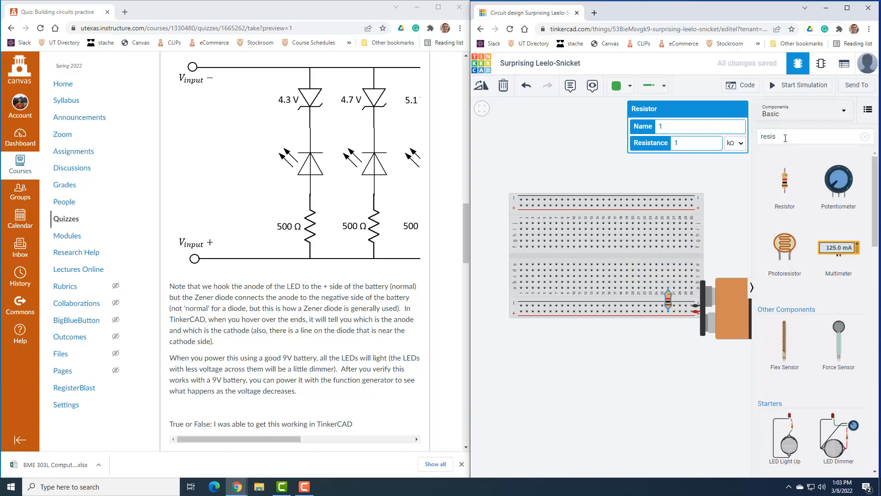
{"action": "type", "text": "led"}
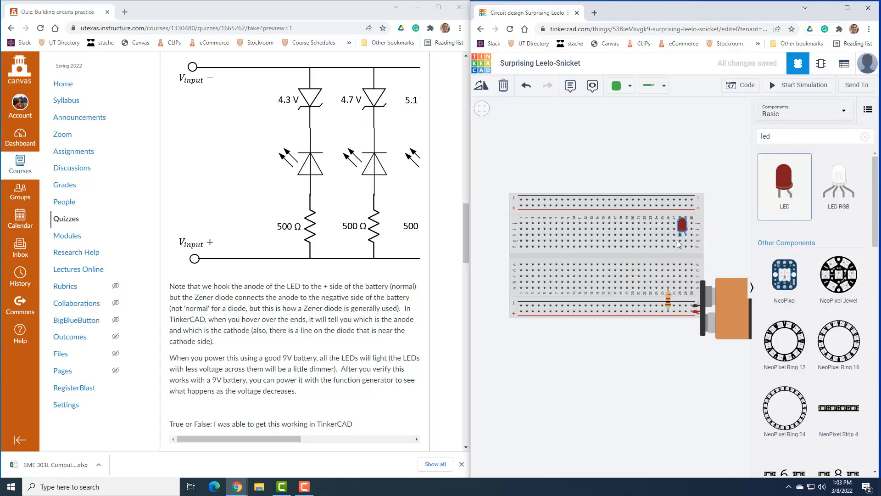
{"action": "left_click_drag", "start_coordinate": [682, 225], "coordinate": [662, 253]}
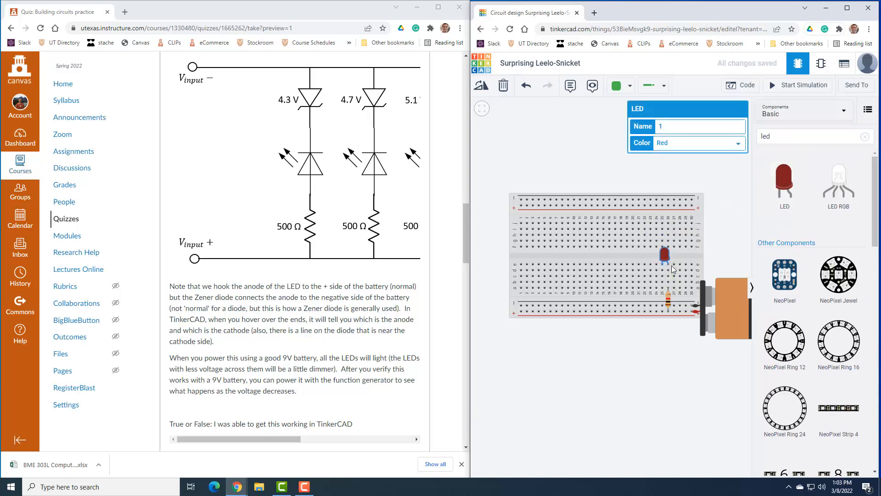
{"action": "mouse_move", "coordinate": [668, 266]}
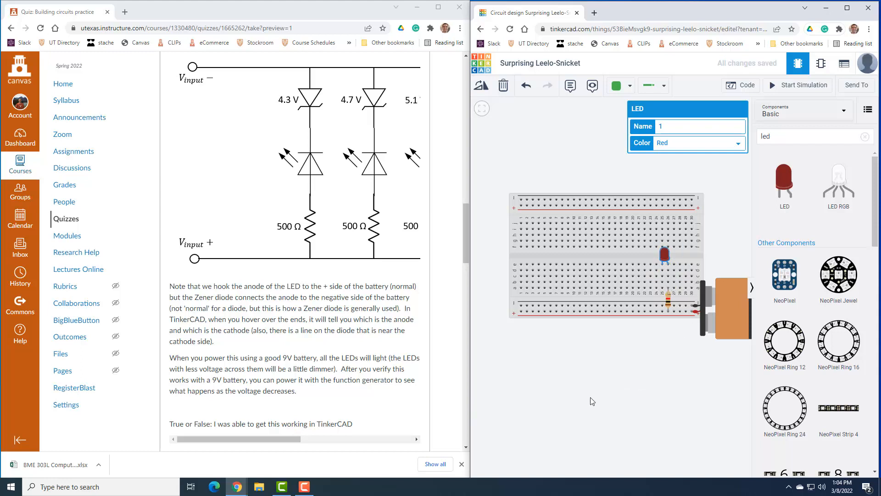
{"action": "mouse_move", "coordinate": [312, 110]}
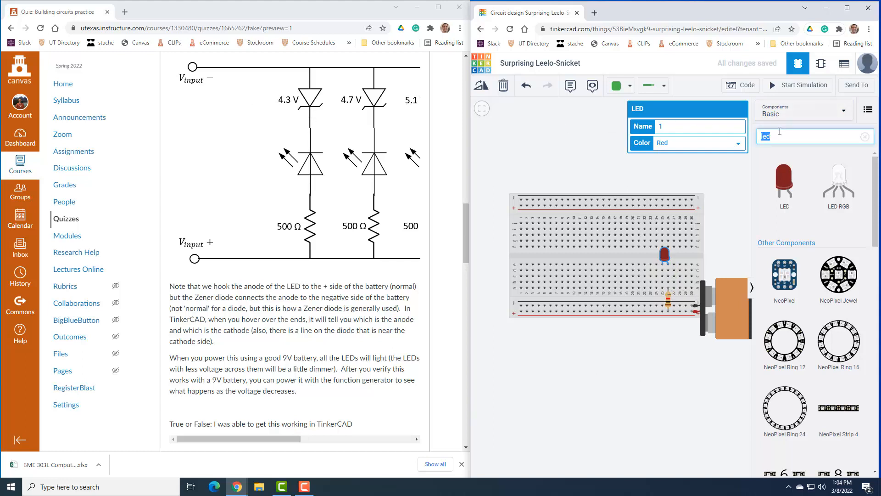
Search 'zener' and seat the Zener diode beside the resistor in the LED's column.
{"action": "type", "text": "zener"}
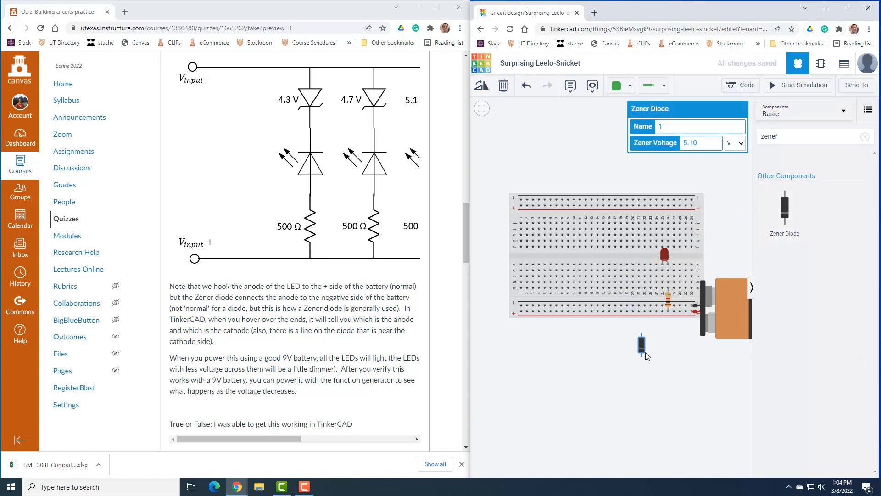
{"action": "mouse_move", "coordinate": [642, 354]}
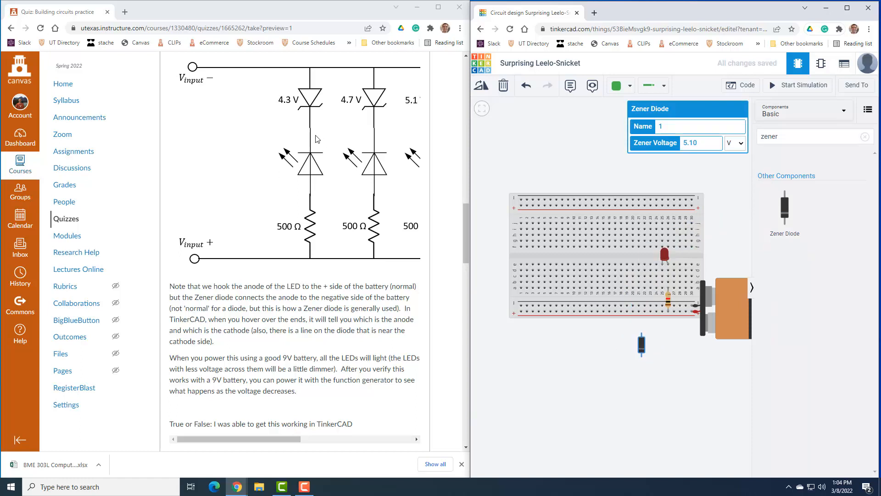
{"action": "mouse_move", "coordinate": [313, 150]}
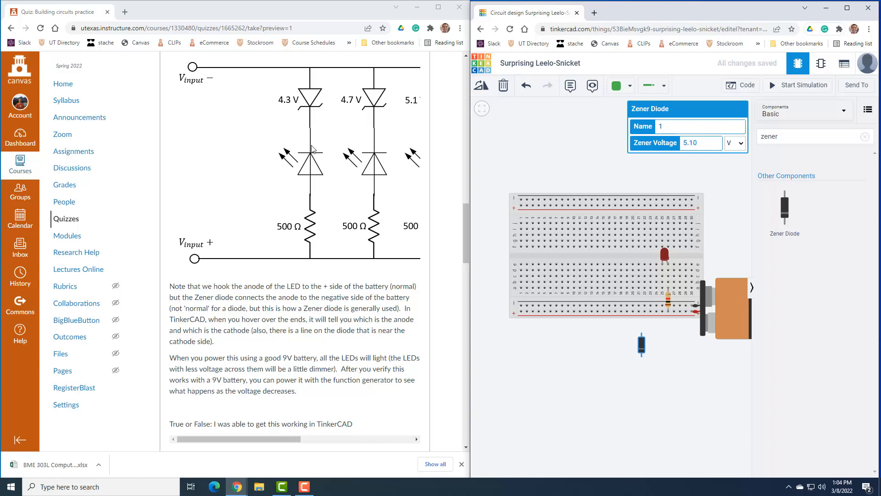
{"action": "left_click", "coordinate": [481, 86]}
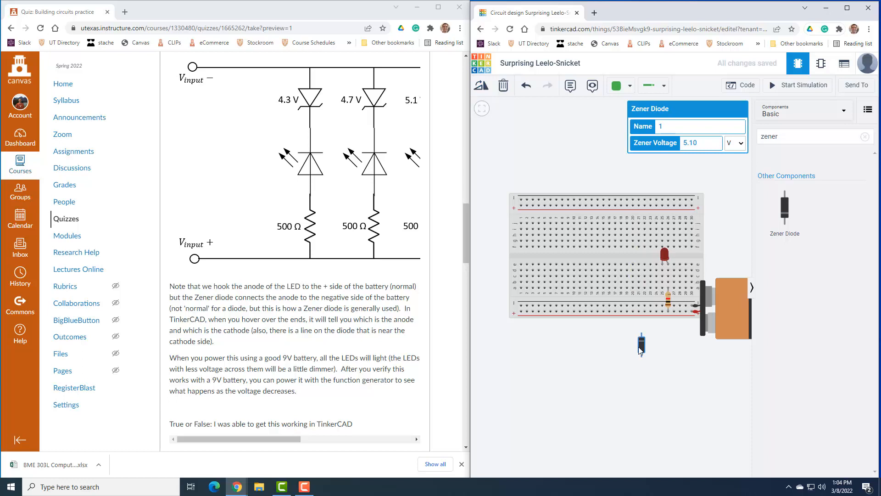
{"action": "left_click_drag", "start_coordinate": [642, 343], "coordinate": [662, 287]}
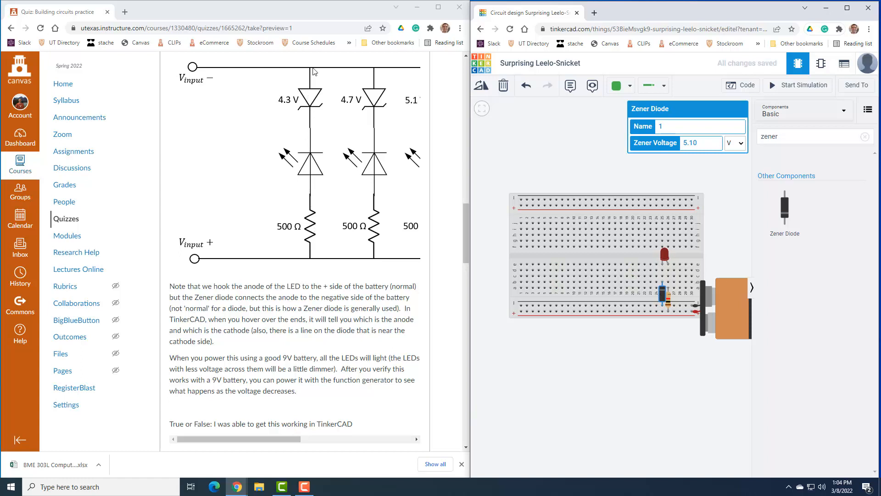
{"action": "mouse_move", "coordinate": [665, 306]}
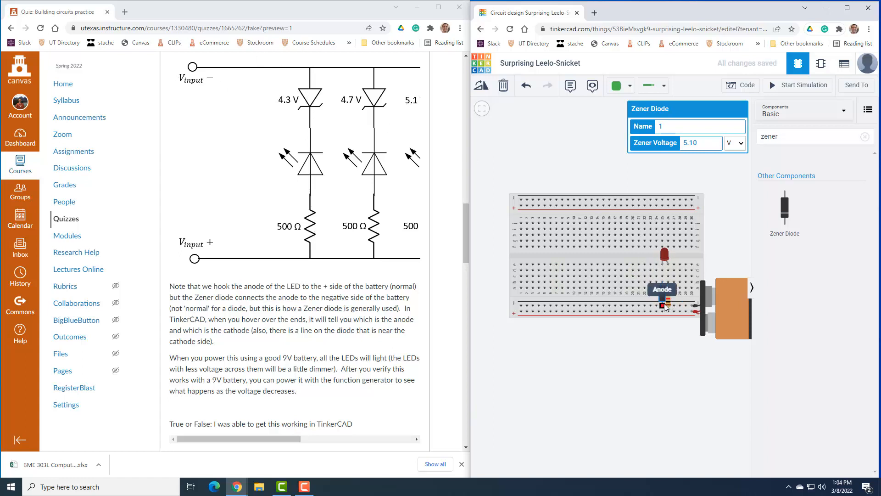
{"action": "mouse_move", "coordinate": [663, 307]}
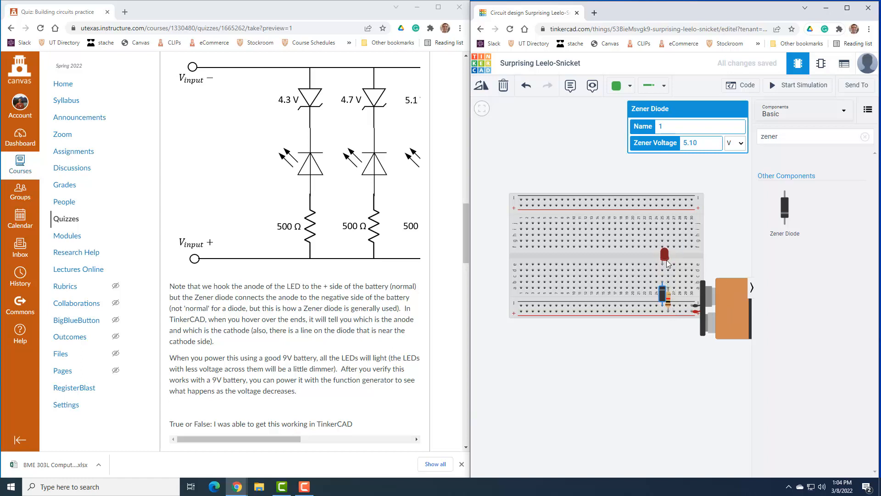
{"action": "mouse_move", "coordinate": [667, 279]}
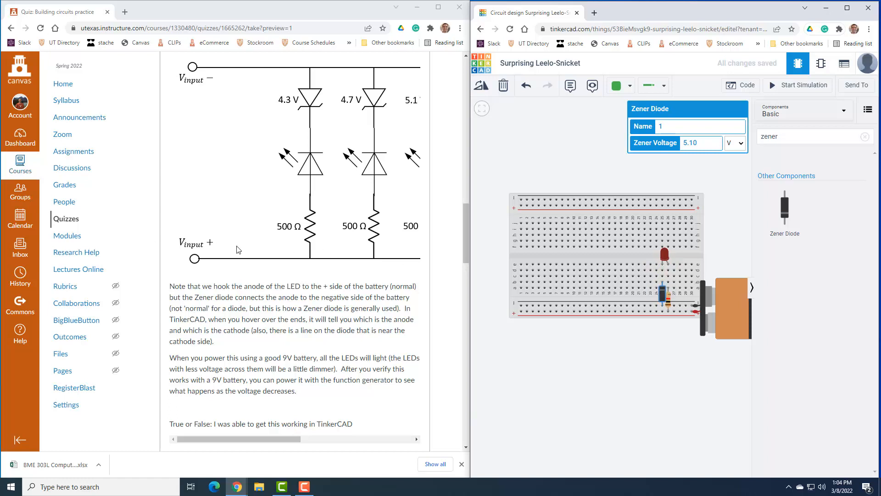
{"action": "mouse_move", "coordinate": [294, 101]}
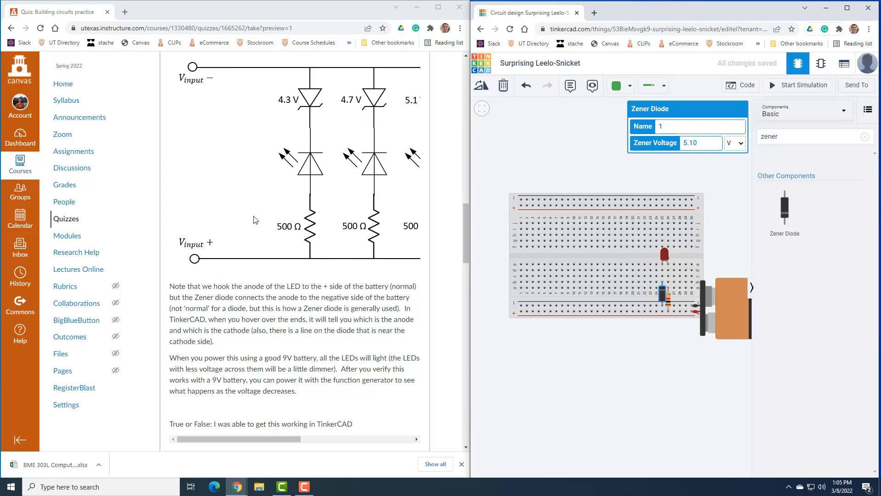
{"action": "mouse_move", "coordinate": [671, 303]}
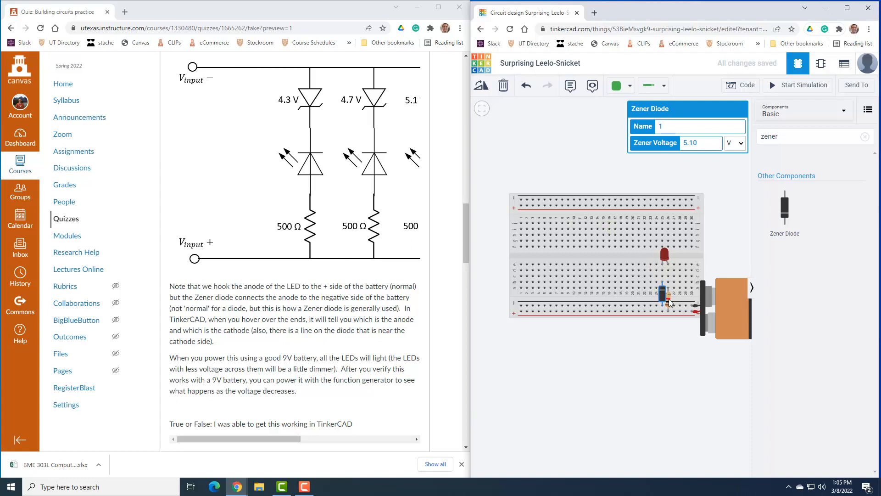
Set the resistor to 500 Ω (plain ohms) and the Zener diode's voltage to 4.3 V.
{"action": "left_click", "coordinate": [663, 295]}
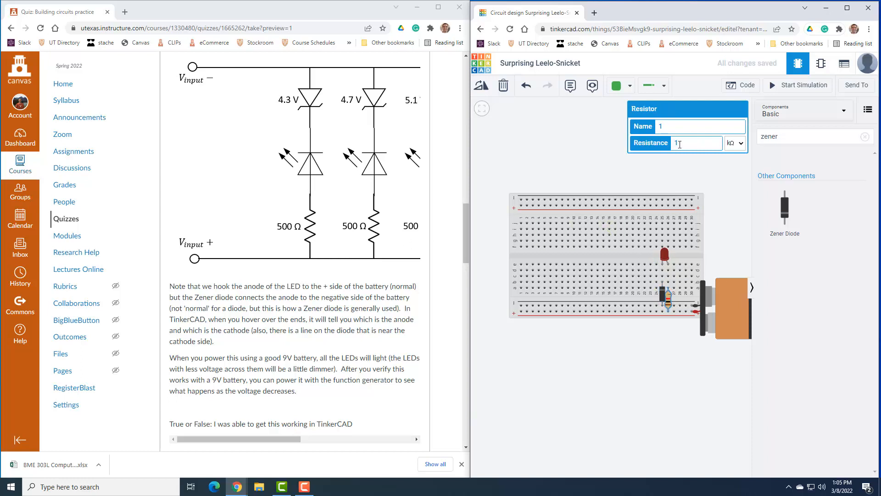
{"action": "type", "text": "50"}
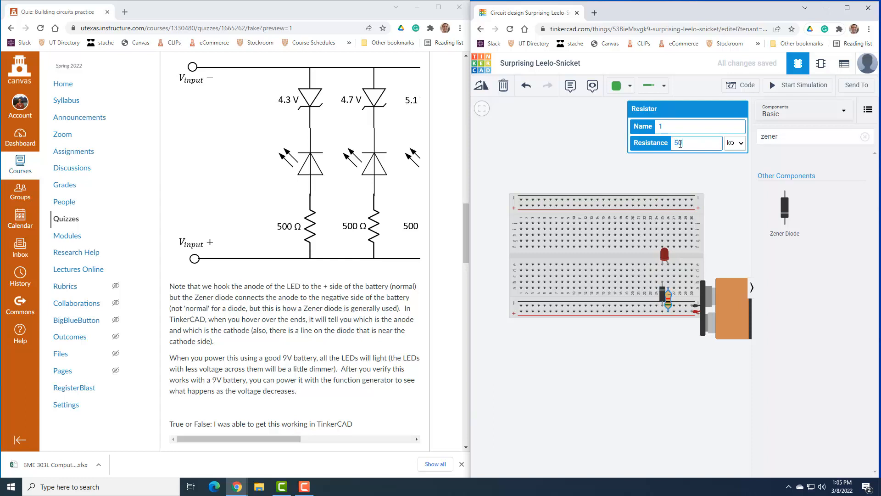
{"action": "left_click", "coordinate": [735, 142]}
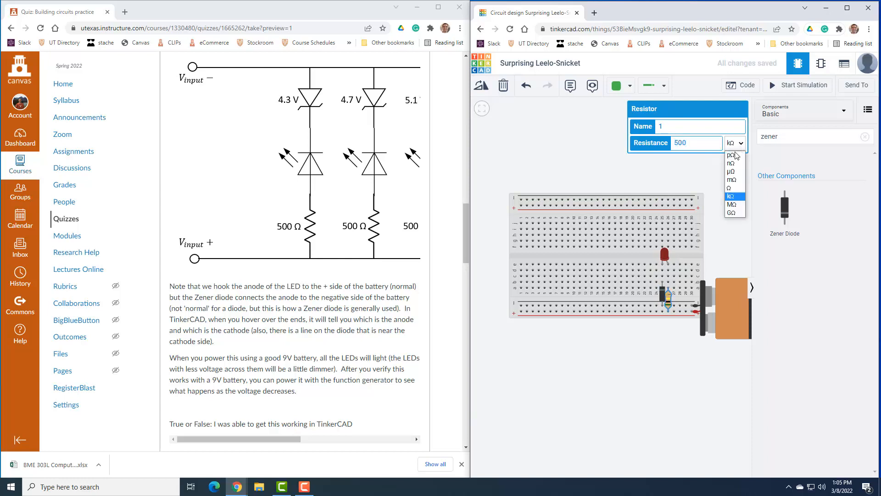
{"action": "left_click", "coordinate": [731, 187]}
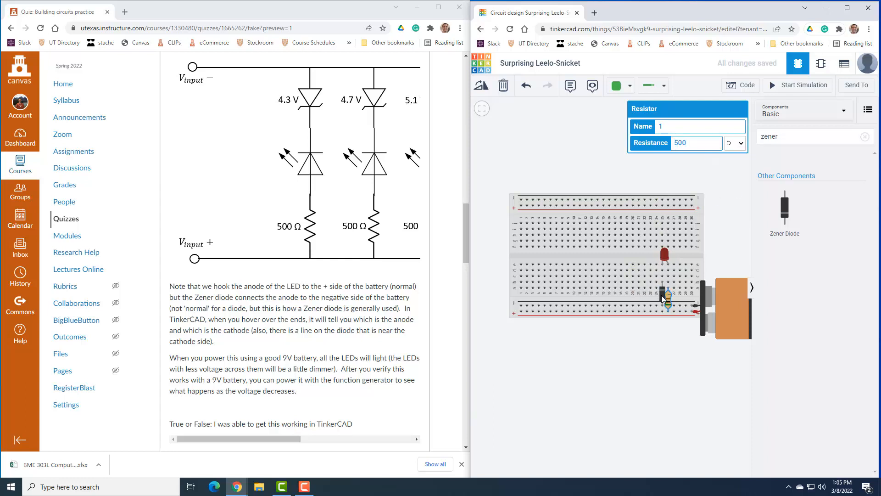
{"action": "left_click", "coordinate": [666, 295]}
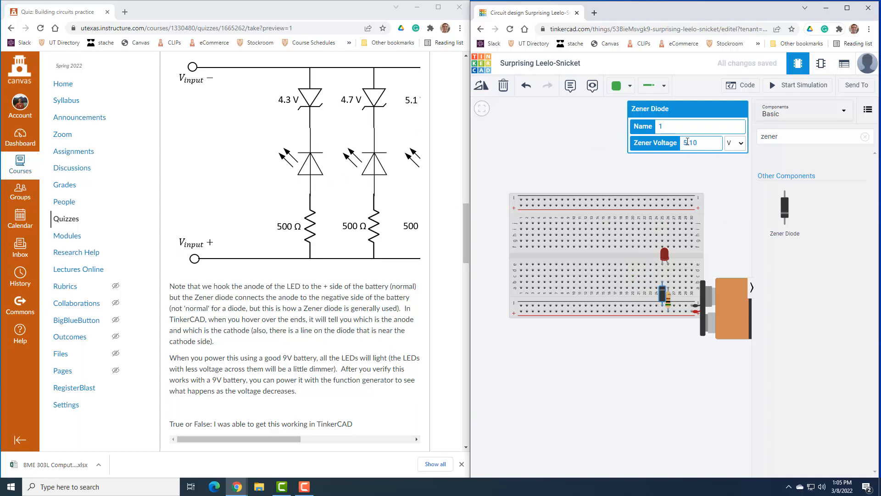
{"action": "type", "text": "4.3"}
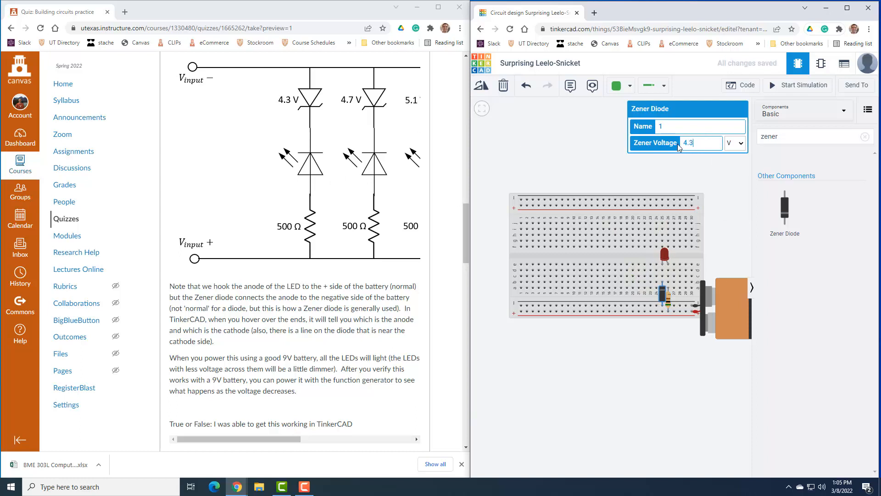
{"action": "left_click", "coordinate": [578, 325]}
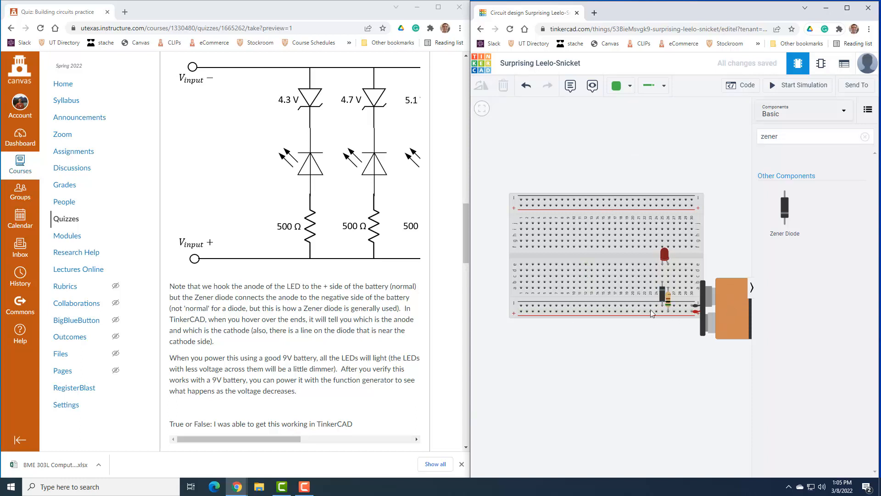
{"action": "left_click", "coordinate": [662, 294]}
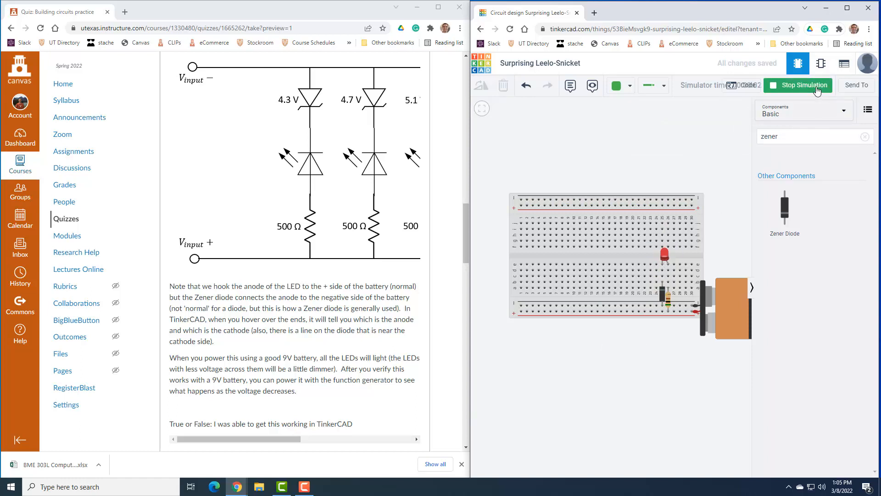
{"action": "left_click", "coordinate": [804, 86]}
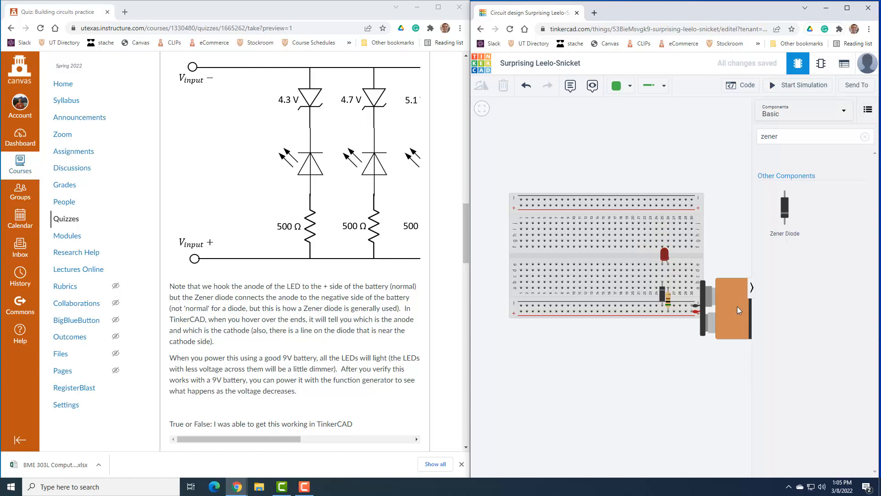
{"action": "left_click", "coordinate": [663, 292]}
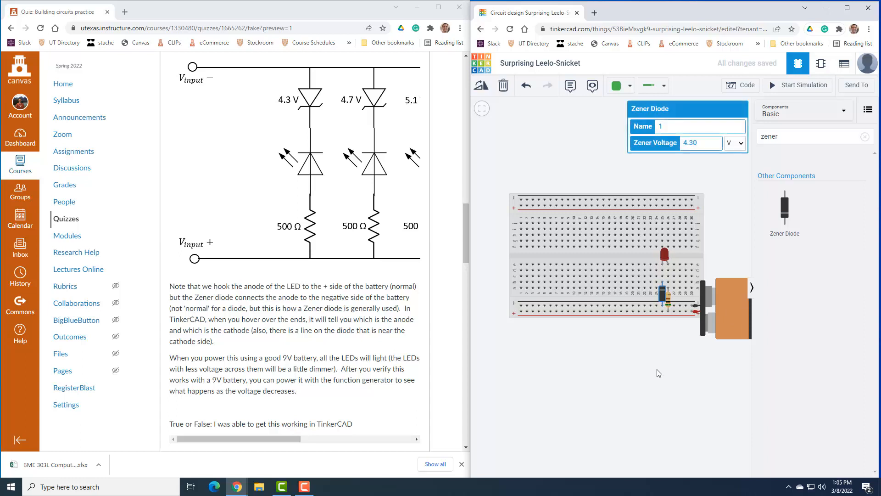
{"action": "mouse_move", "coordinate": [662, 264]}
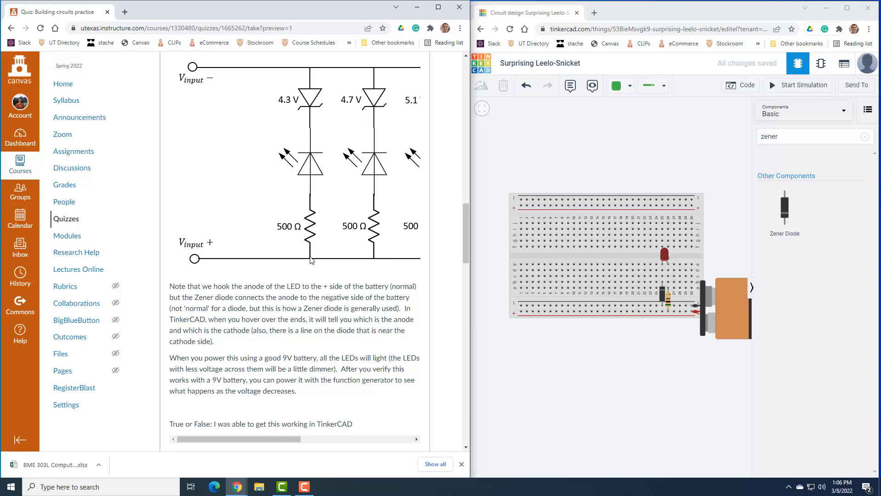
{"action": "mouse_move", "coordinate": [213, 260]}
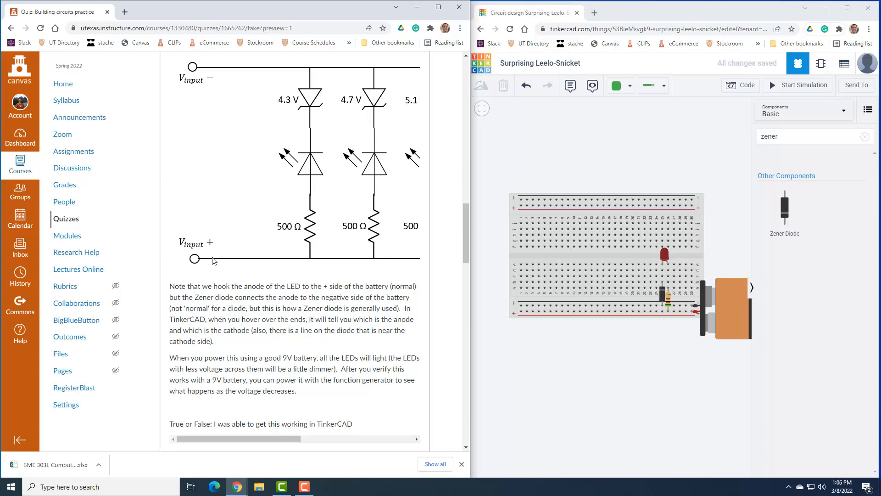
{"action": "mouse_move", "coordinate": [338, 259]}
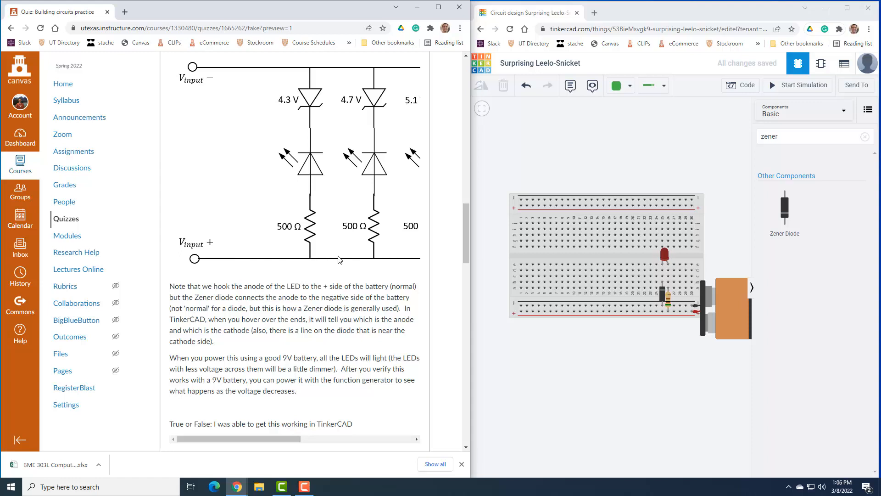
{"action": "mouse_move", "coordinate": [284, 261]}
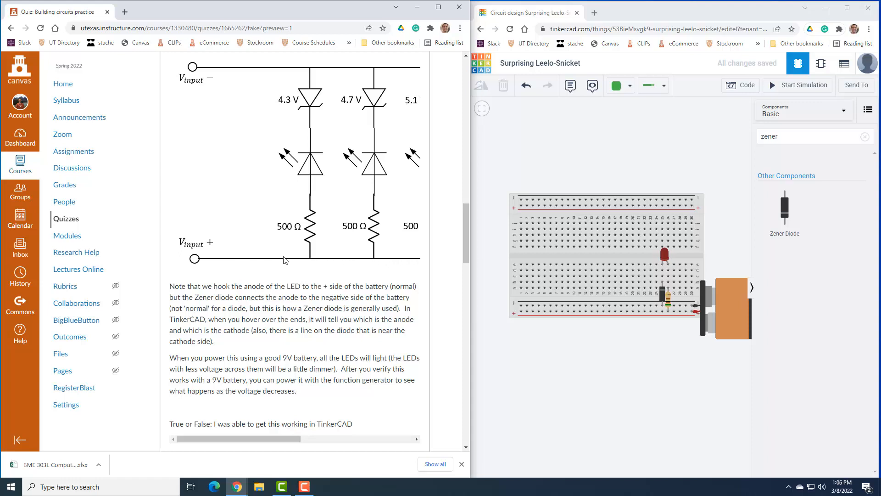
{"action": "mouse_move", "coordinate": [377, 259]}
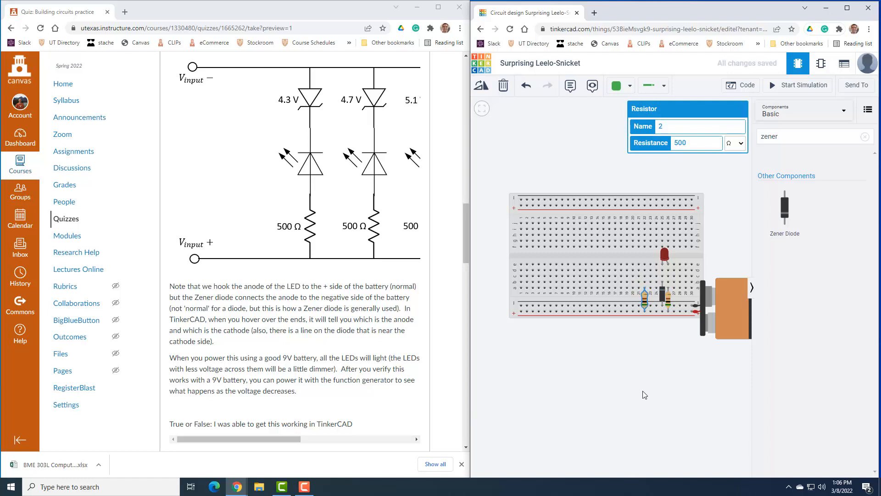
{"action": "mouse_move", "coordinate": [712, 308]}
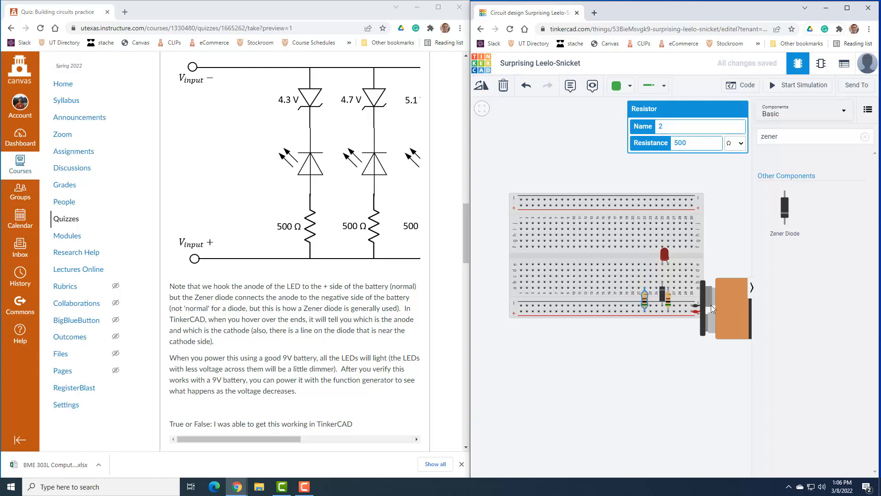
Paste a copy of the resistor–LED–Zener row beside the first and set its Zener to 4.7 V.
{"action": "left_click", "coordinate": [665, 255]}
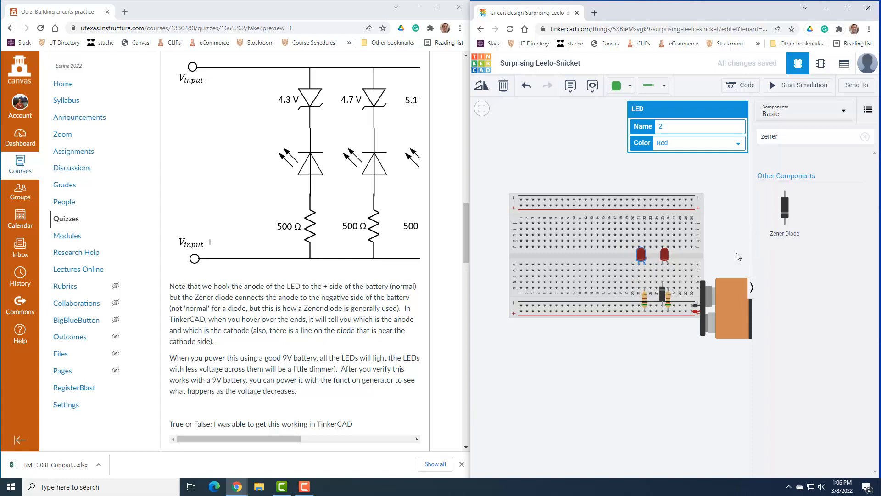
{"action": "left_click", "coordinate": [662, 294]}
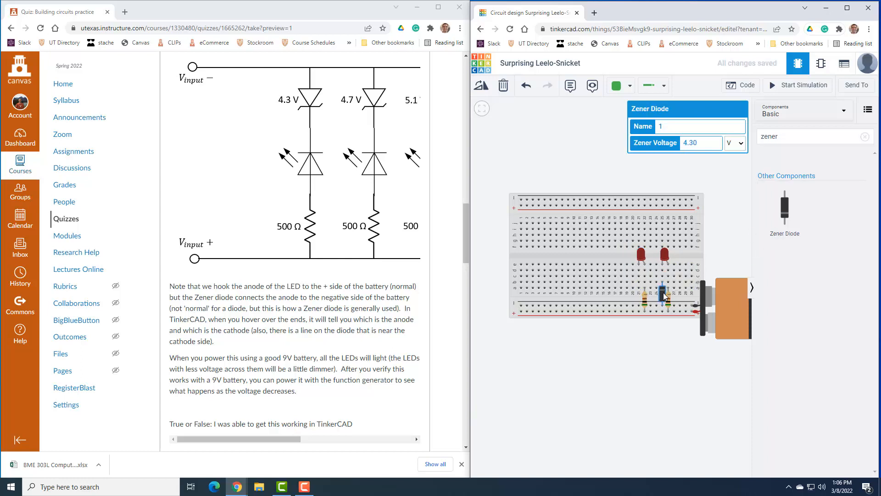
{"action": "left_click", "coordinate": [649, 366]}
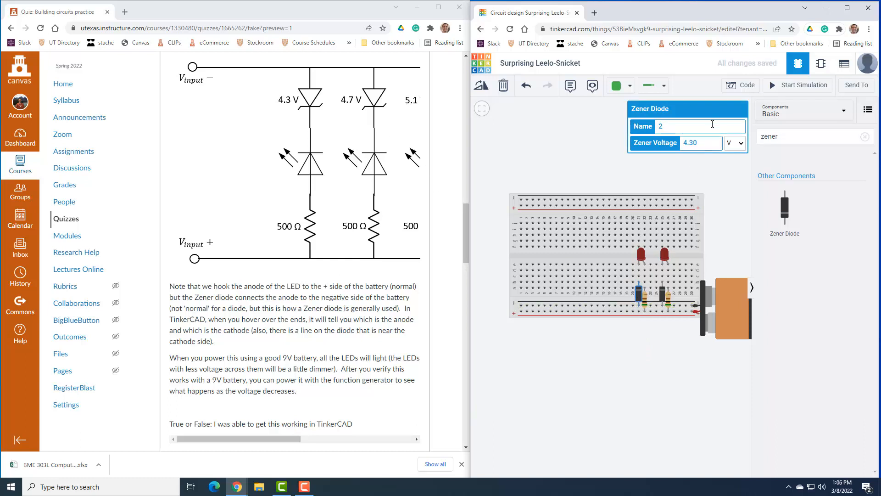
{"action": "type", "text": "4.7"}
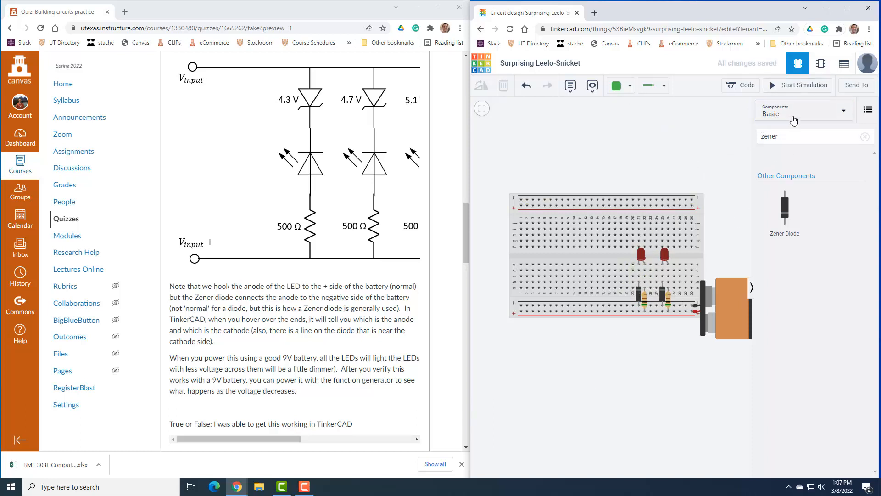
{"action": "left_click", "coordinate": [797, 85]}
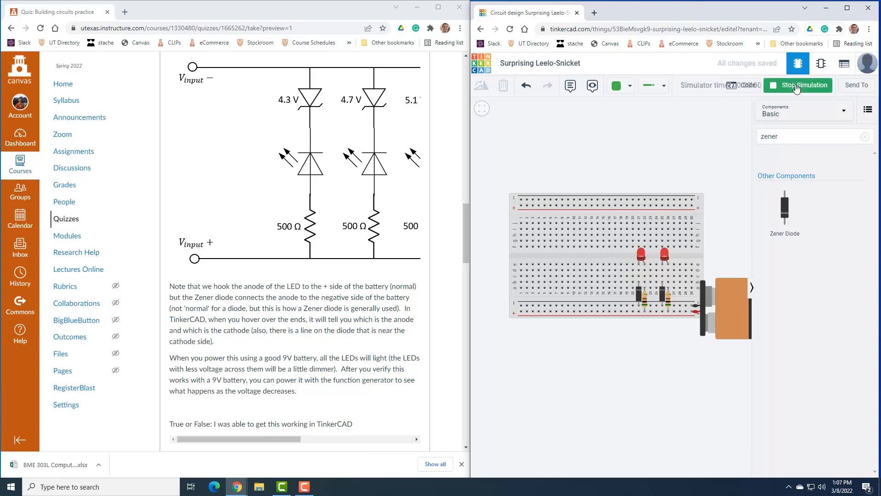
{"action": "left_click", "coordinate": [799, 86]}
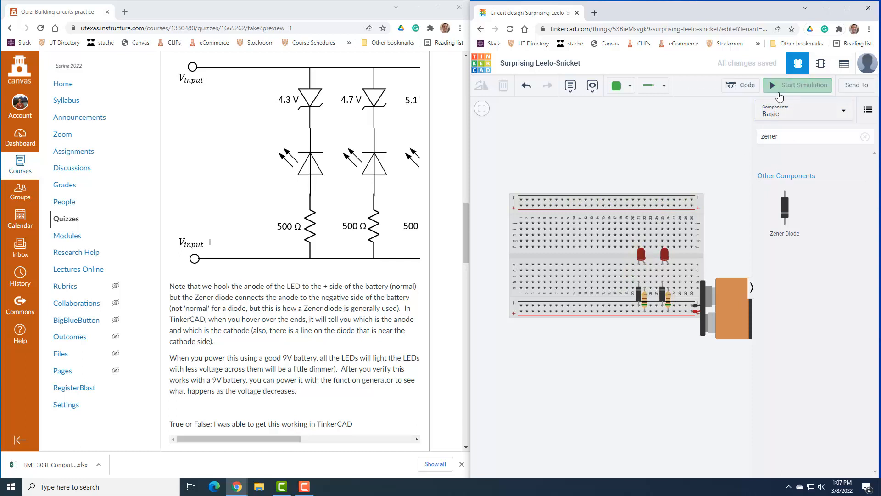
{"action": "mouse_move", "coordinate": [609, 379]}
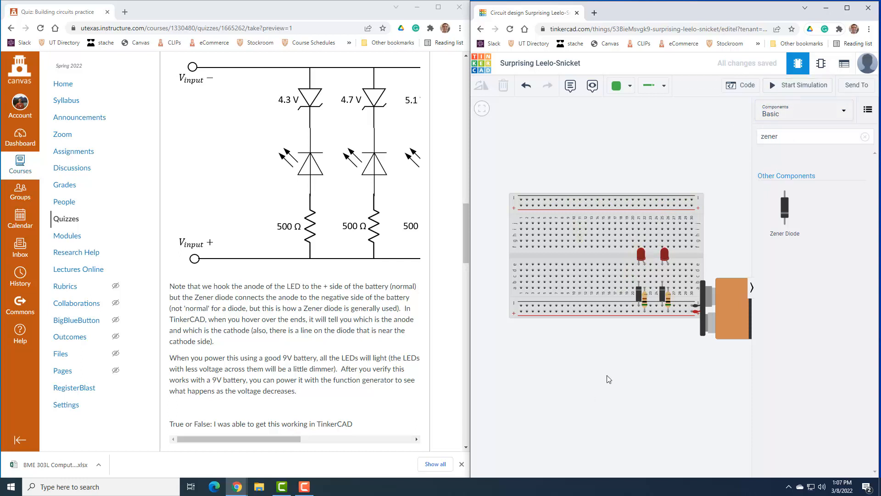
{"action": "mouse_move", "coordinate": [666, 314]}
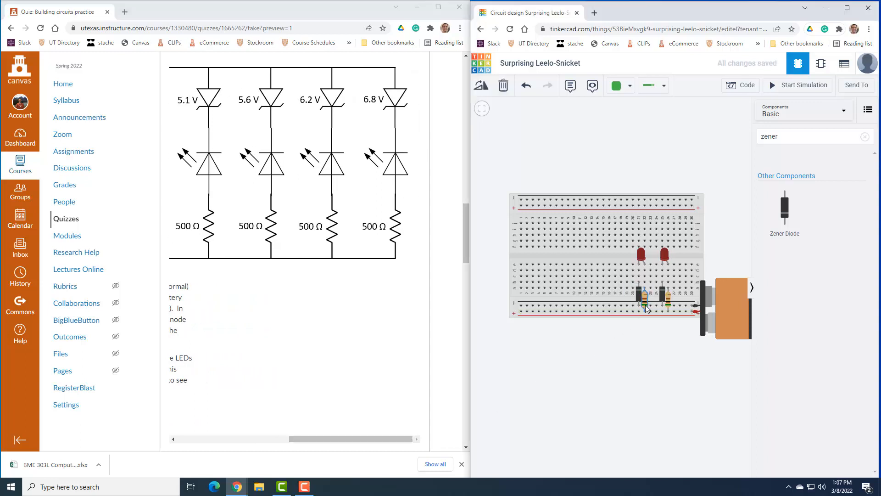
Paste copied rows leftward until six resistor–LED–Zener rows fill the breadboard.
{"action": "left_click", "coordinate": [641, 255]}
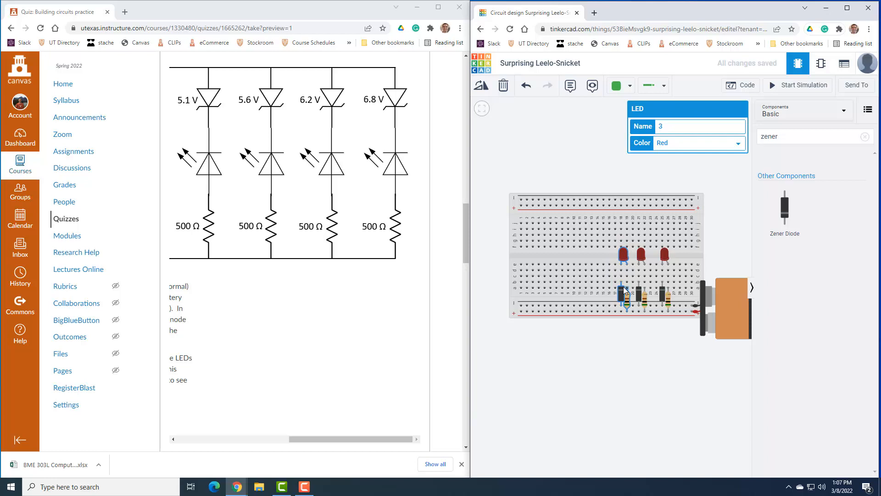
{"action": "mouse_move", "coordinate": [620, 292]}
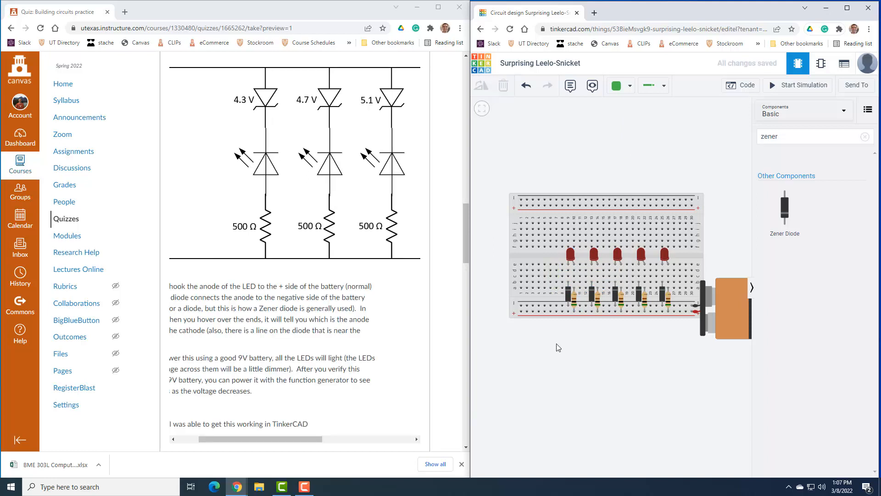
{"action": "left_click", "coordinate": [547, 255]}
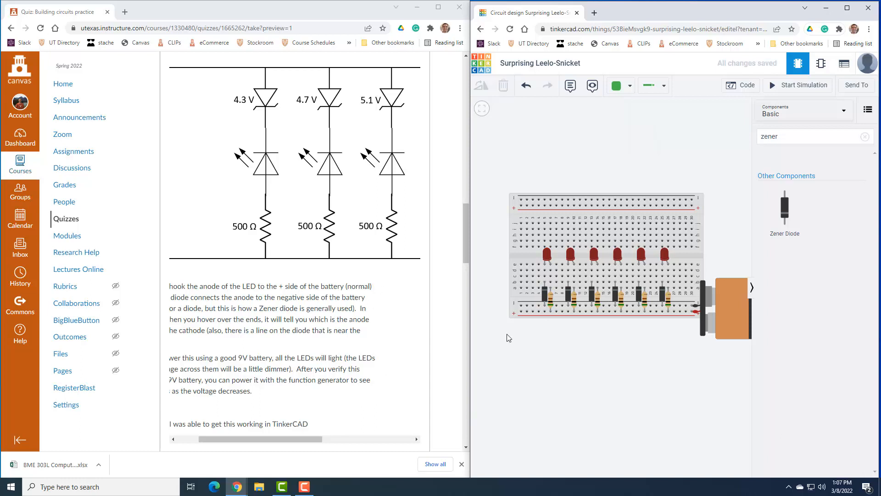
Set the new rows' Zener diodes to 5.1 V, 5.6 V and 6.2 V.
{"action": "left_click", "coordinate": [616, 285]}
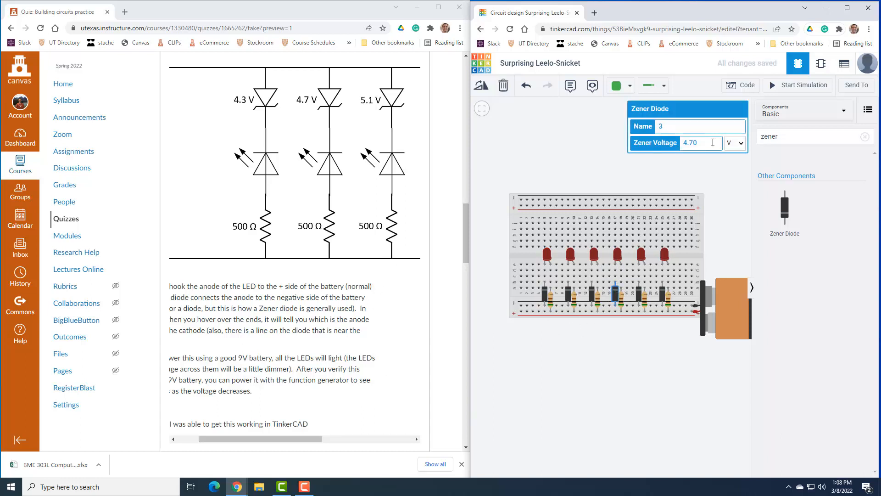
{"action": "type", "text": "5.1"}
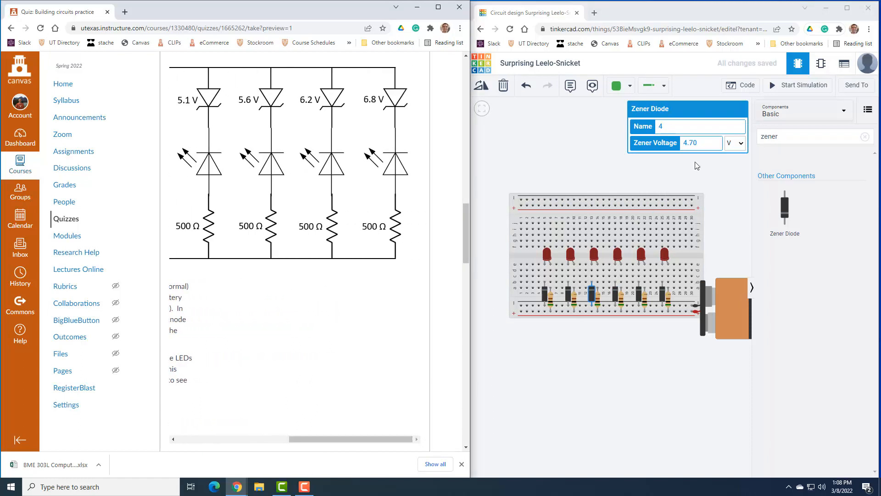
{"action": "type", "text": "5.6"}
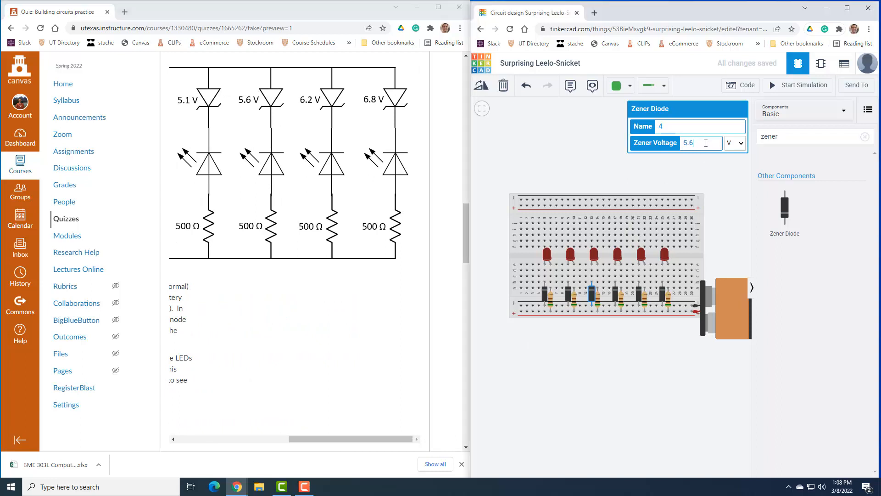
{"action": "left_click", "coordinate": [708, 160]}
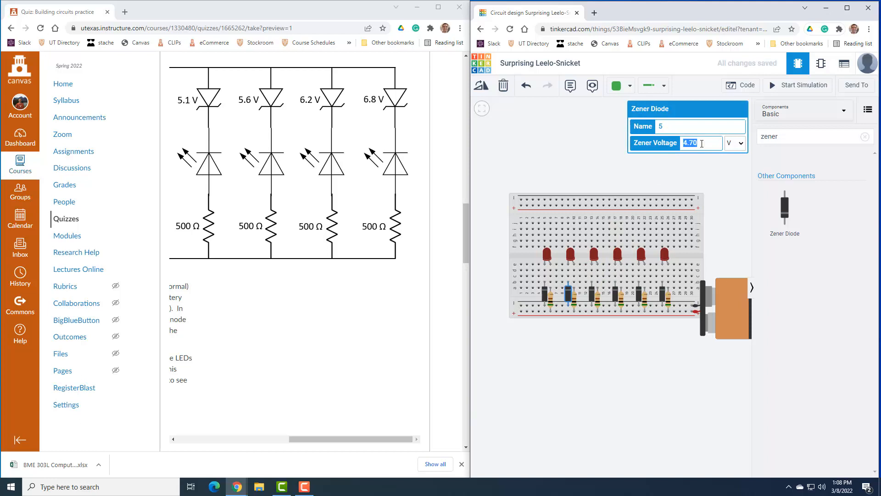
{"action": "type", "text": "6.2"}
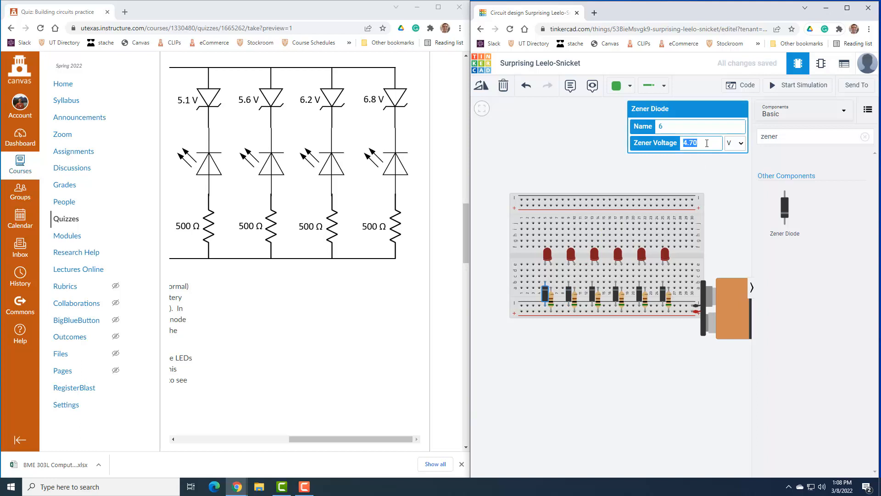
{"action": "left_click", "coordinate": [635, 384]}
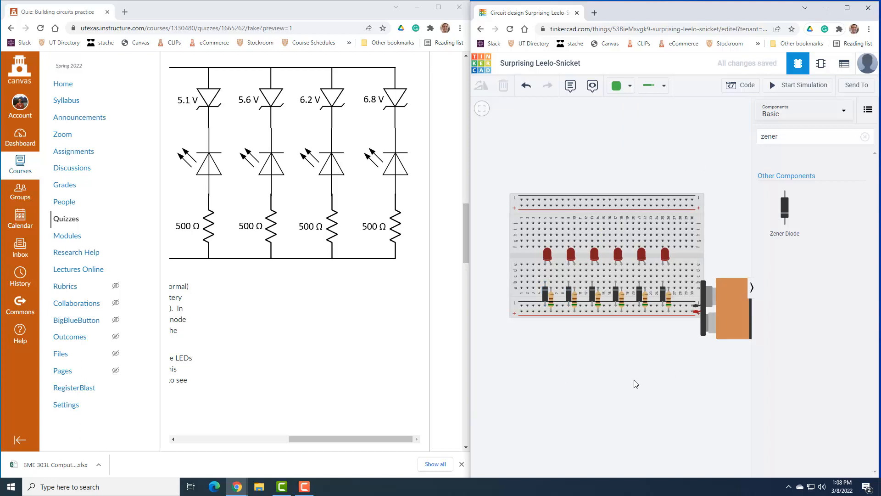
{"action": "mouse_move", "coordinate": [547, 263]}
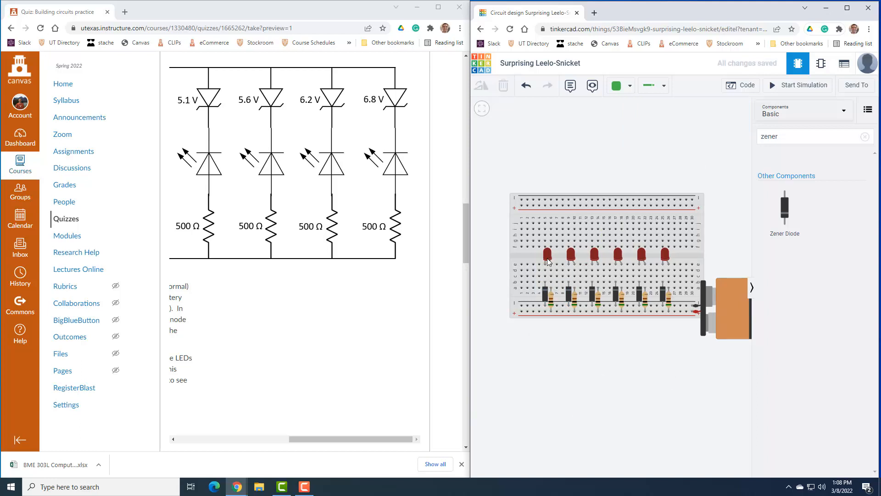
{"action": "mouse_move", "coordinate": [543, 298]}
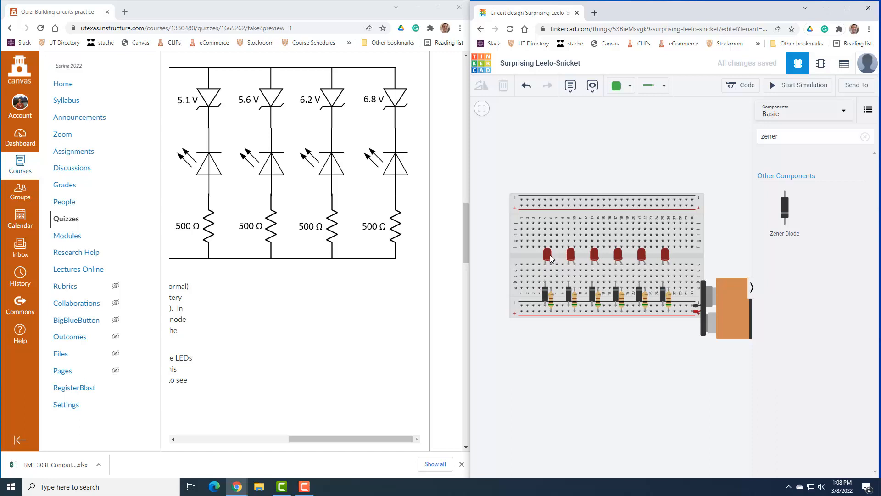
{"action": "mouse_move", "coordinate": [810, 97]}
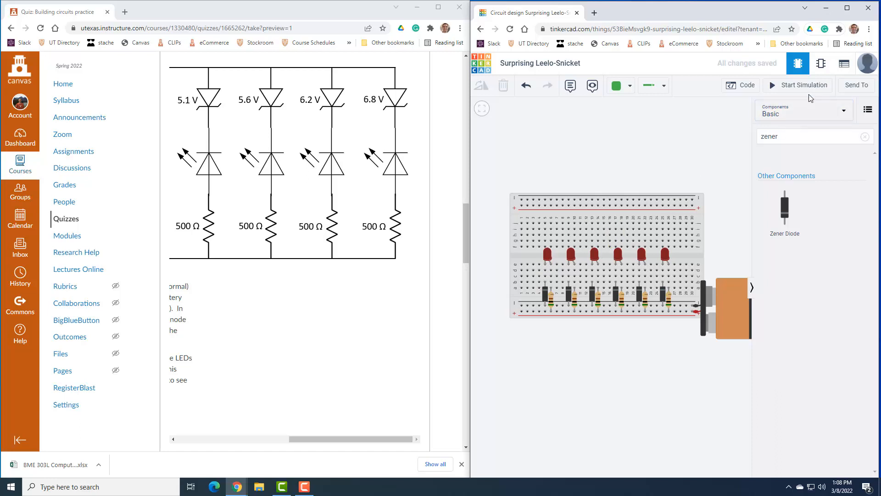
{"action": "mouse_move", "coordinate": [749, 242]}
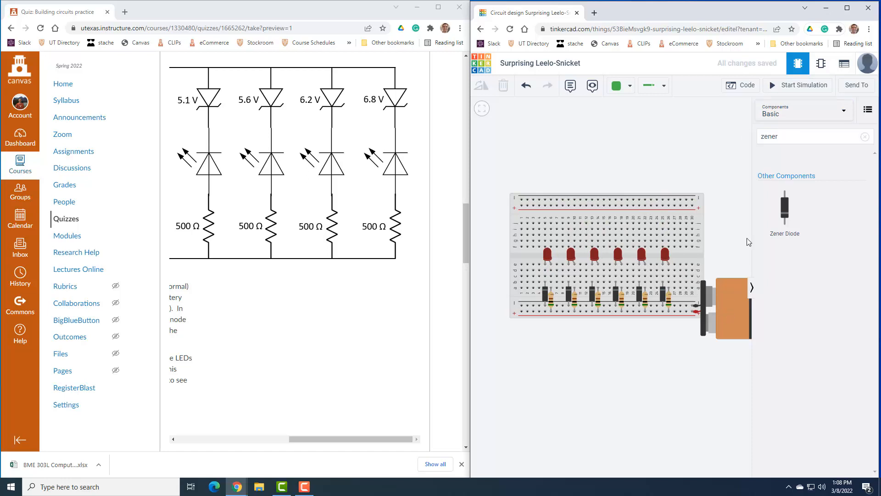
Start the simulation so all six LEDs light from the 9V battery.
{"action": "left_click", "coordinate": [797, 85]}
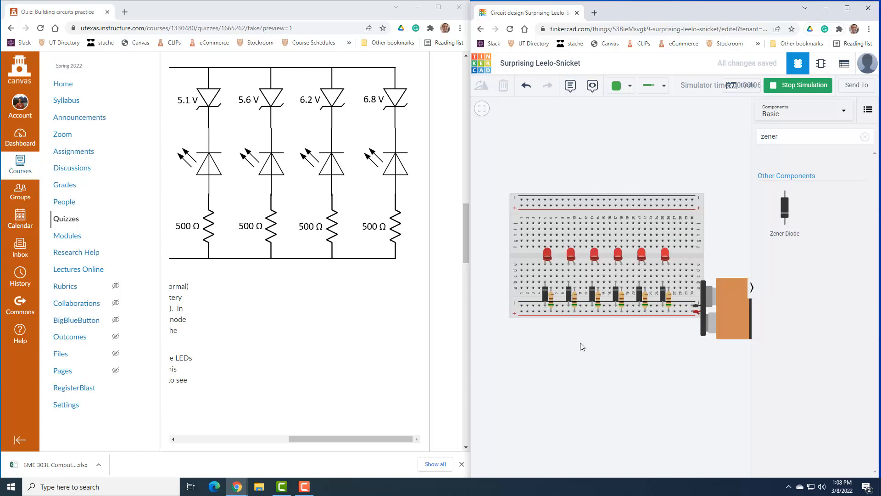
{"action": "mouse_move", "coordinate": [561, 282]}
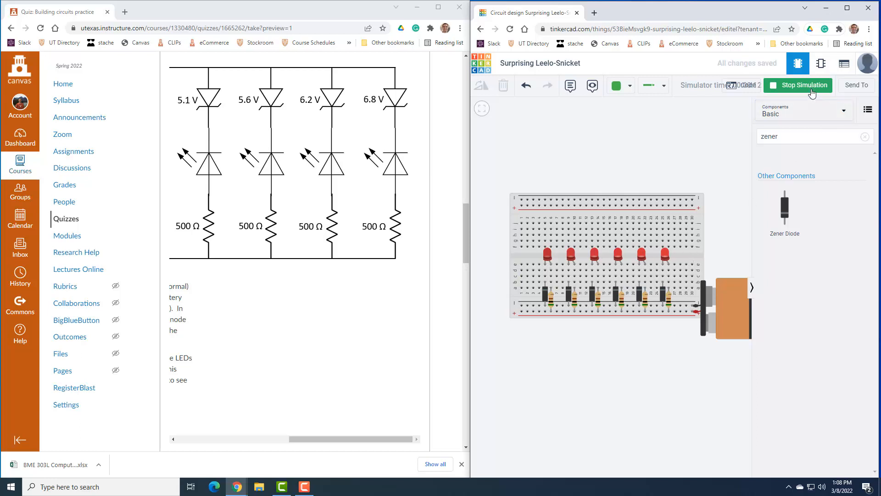
{"action": "mouse_move", "coordinate": [812, 94]}
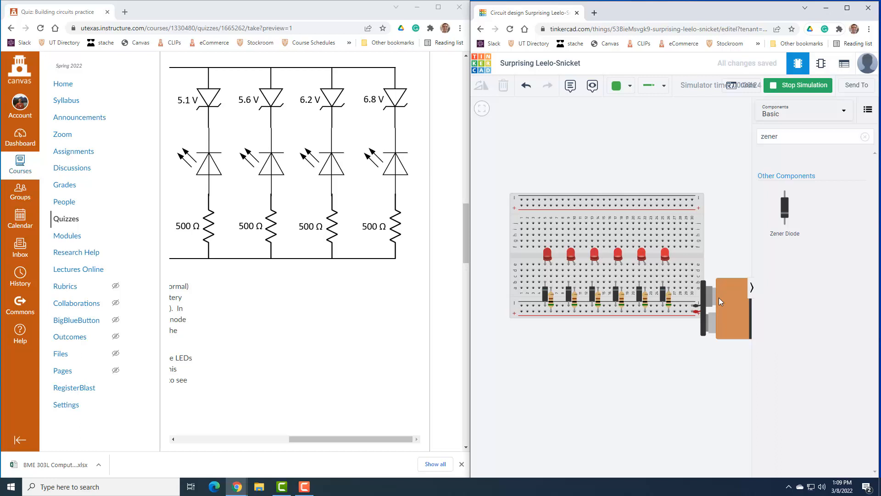
{"action": "mouse_move", "coordinate": [652, 262]}
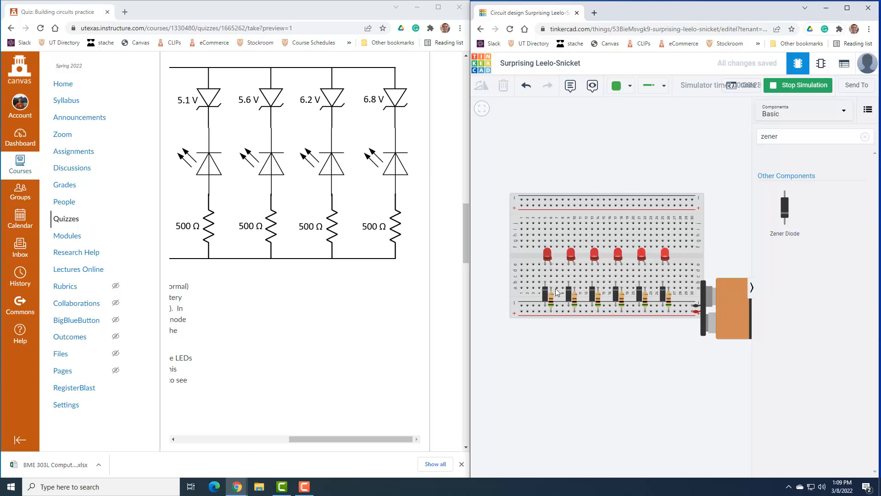
Stop the simulation, remove the battery and search 'func' for the function generator.
{"action": "left_click", "coordinate": [798, 85]}
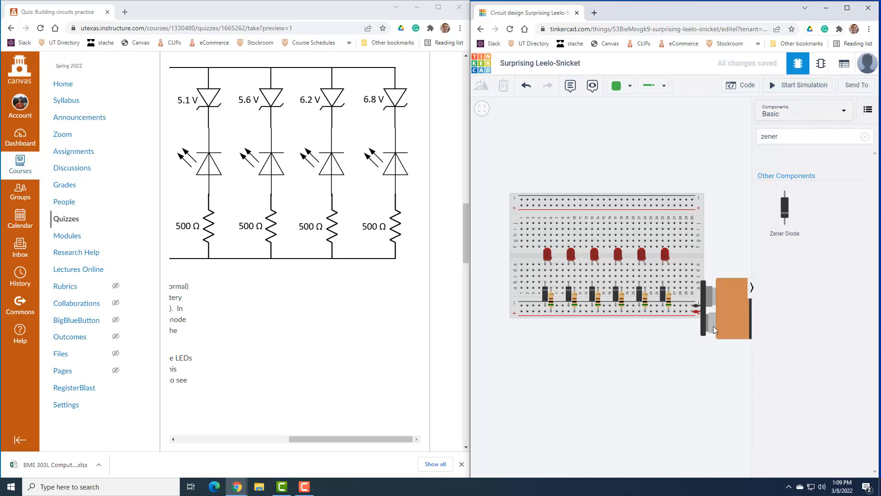
{"action": "mouse_move", "coordinate": [696, 462]}
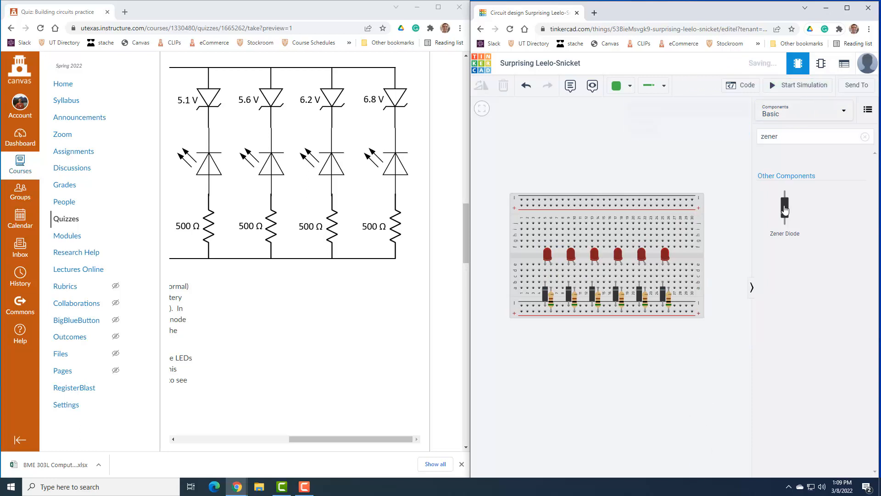
{"action": "type", "text": "func"}
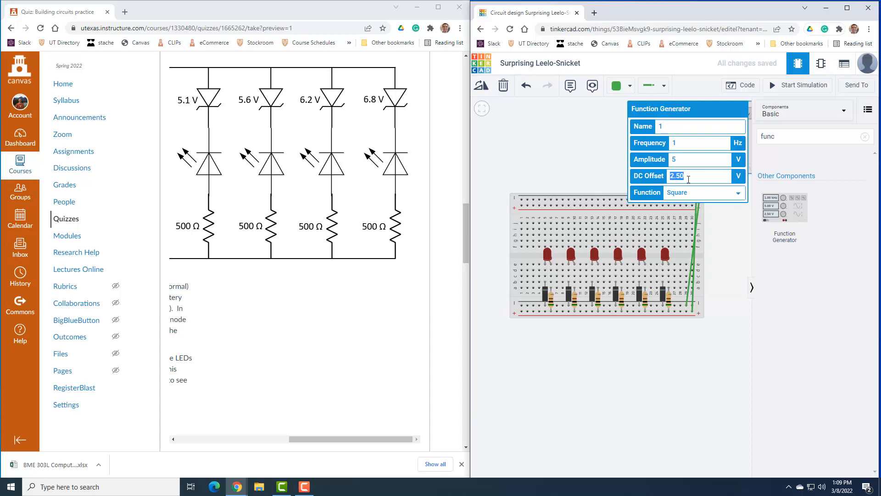
Set the function generator to a sine waveform with 5 V DC offset and 8 V amplitude.
{"action": "type", "text": "5"}
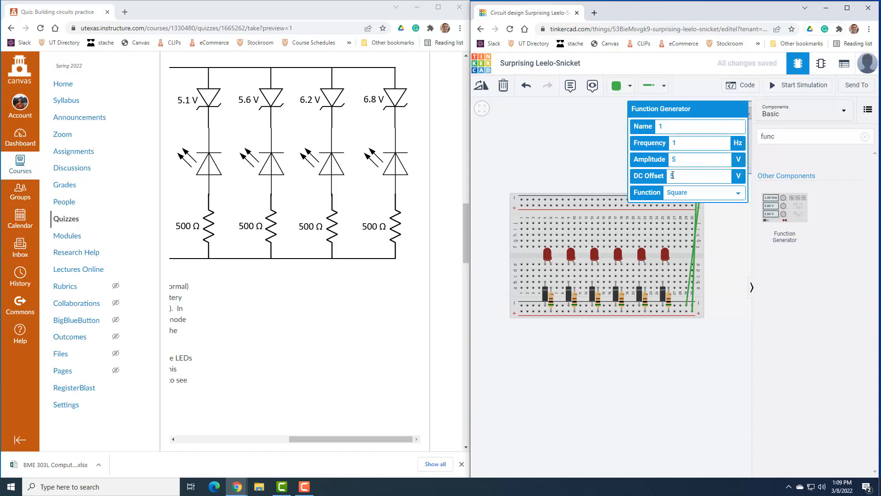
{"action": "type", "text": "5"}
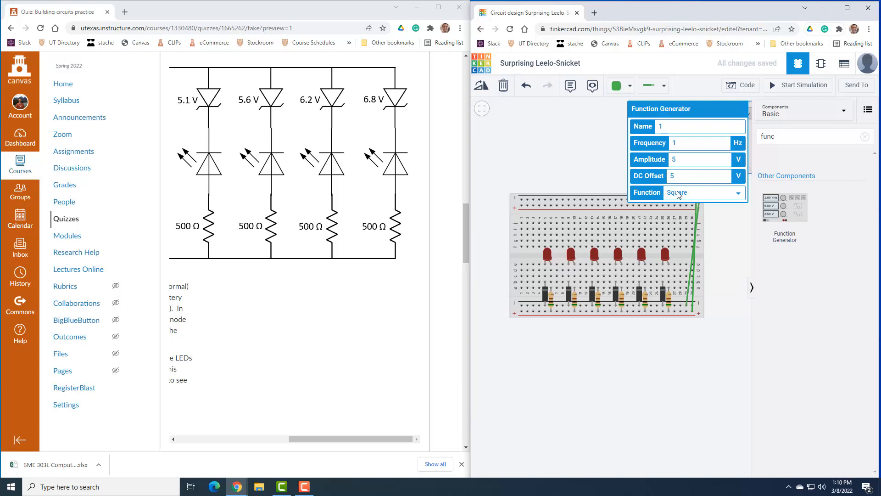
{"action": "left_click", "coordinate": [702, 193]}
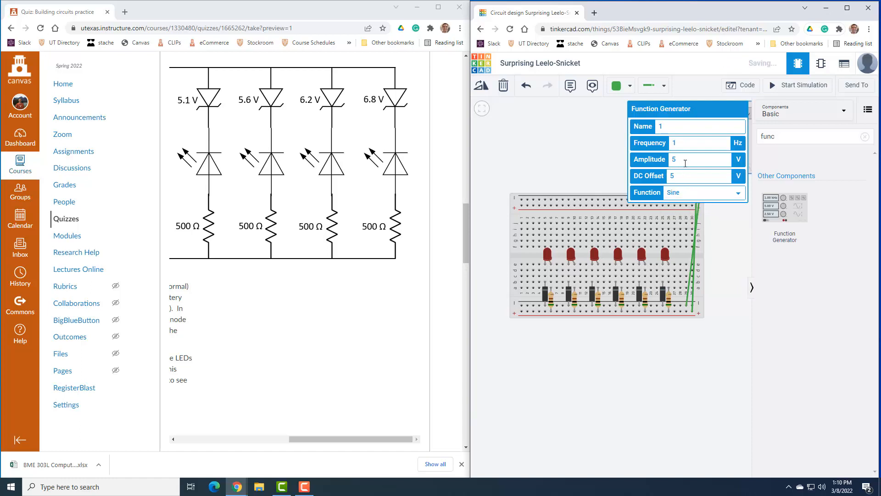
{"action": "left_click", "coordinate": [698, 160]}
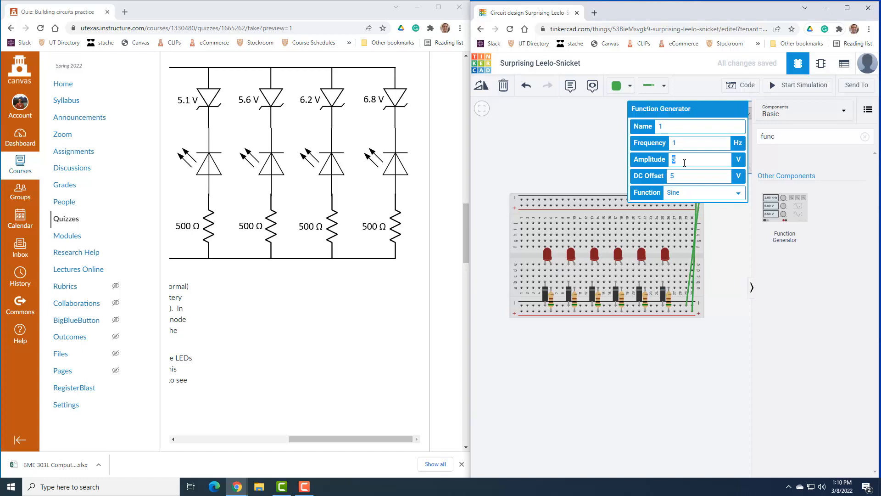
{"action": "type", "text": "8"}
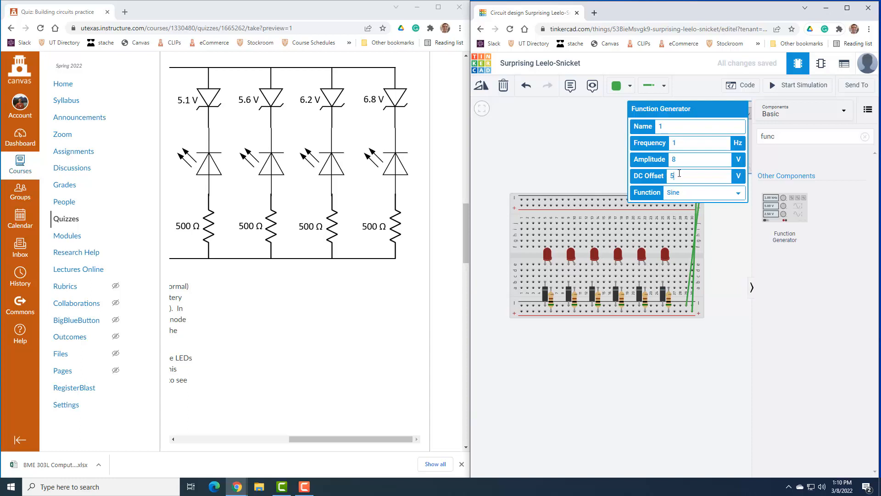
{"action": "mouse_move", "coordinate": [681, 163]}
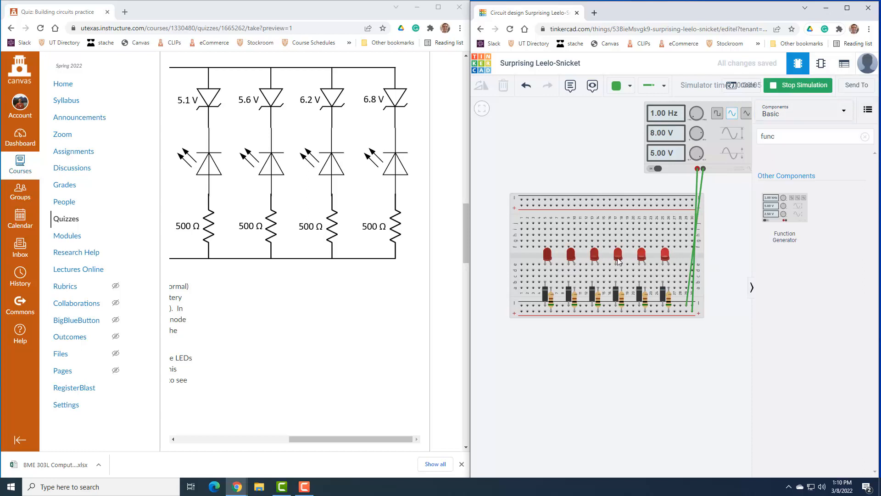
{"action": "mouse_move", "coordinate": [637, 299]}
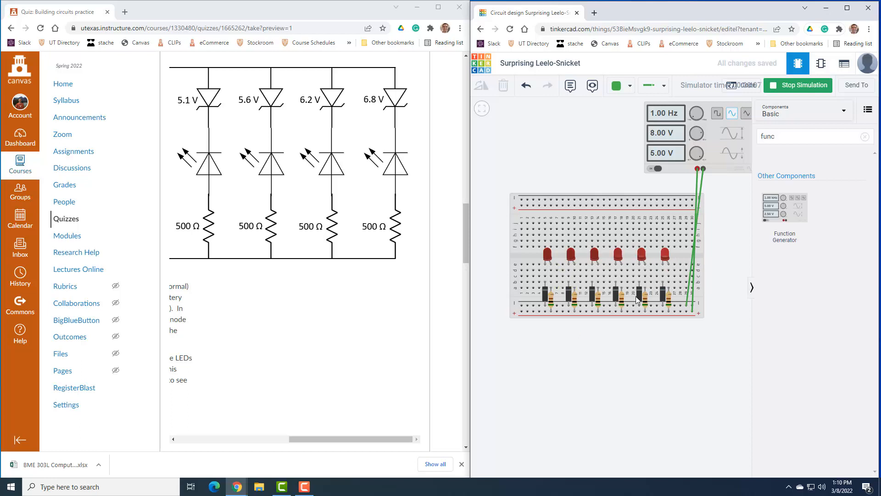